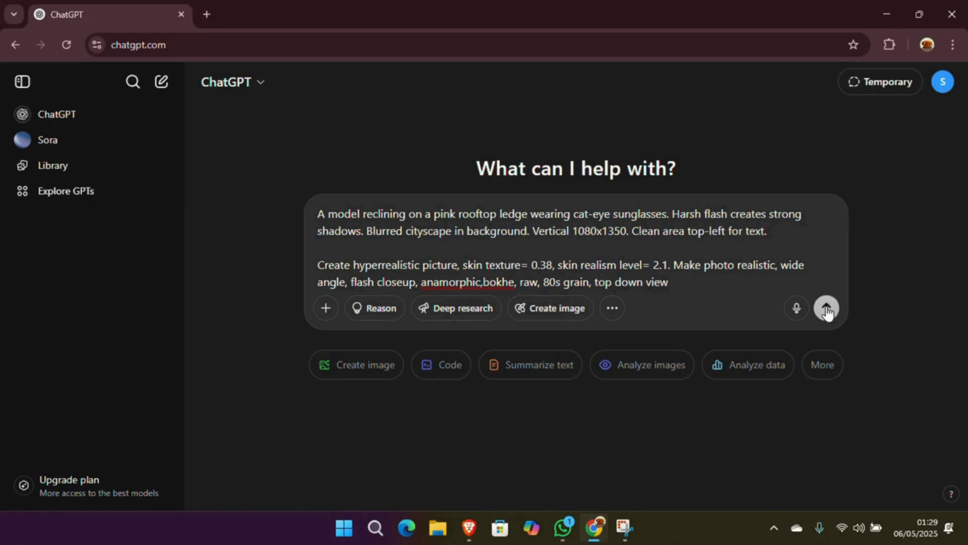
# Send the pink rooftop reclining-model prompt and download the generated rooftop photo.
pyautogui.click(826, 309)
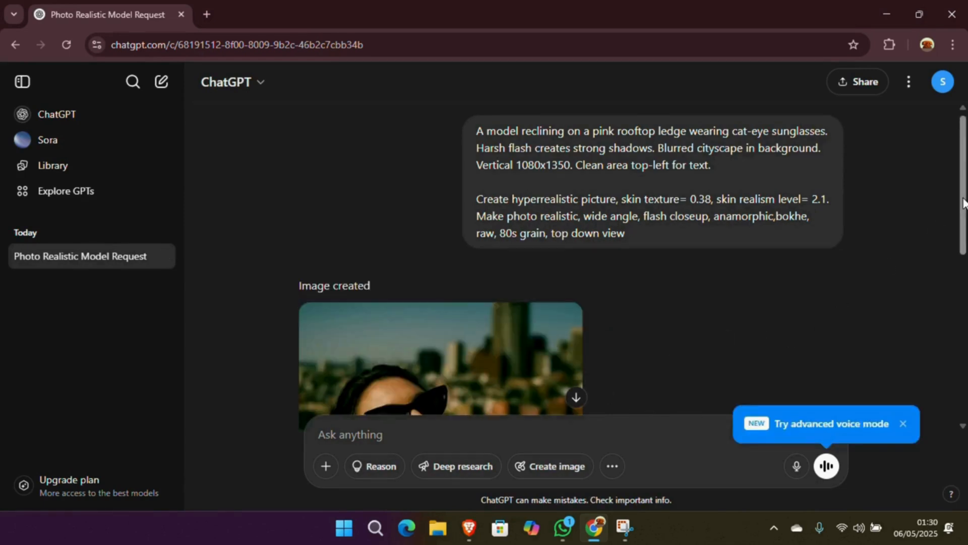
pyautogui.scroll(-3)
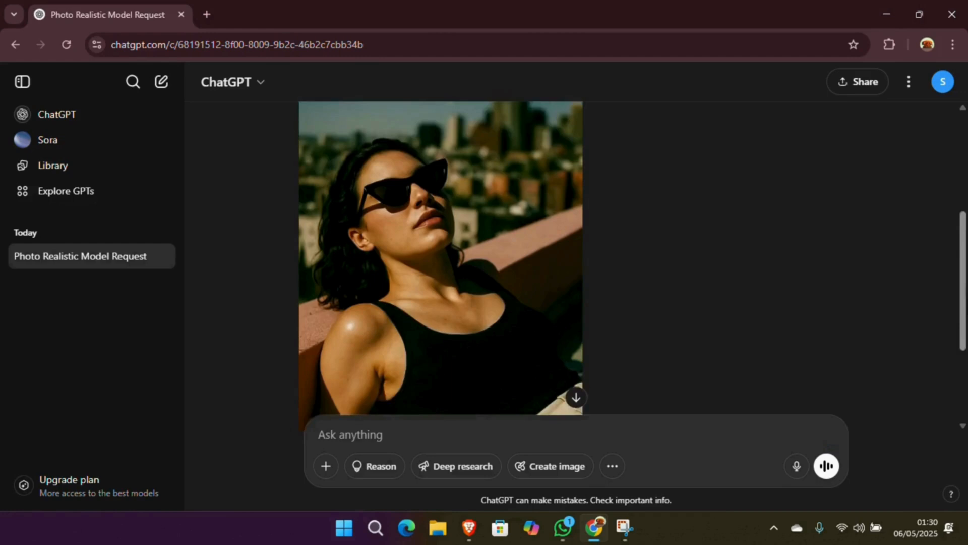
pyautogui.scroll(-3)
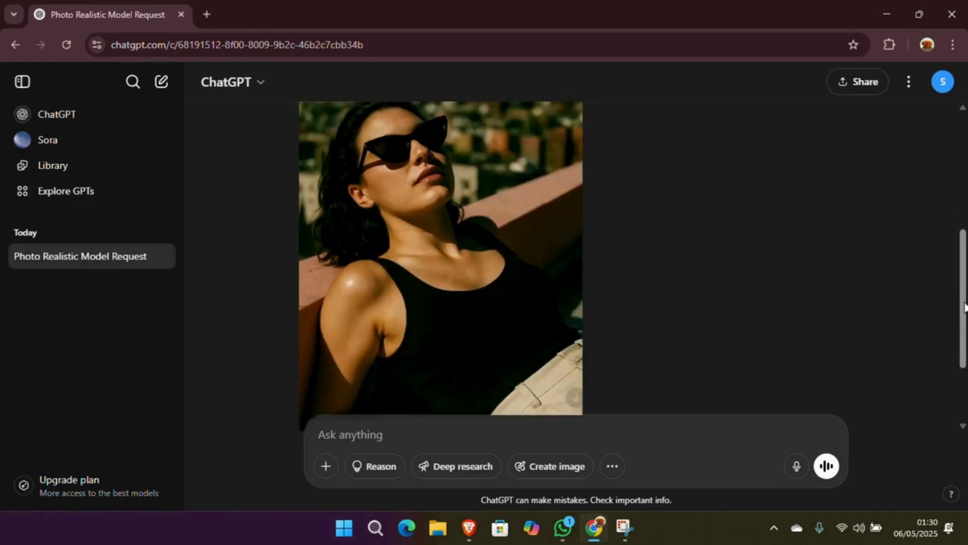
pyautogui.scroll(3)
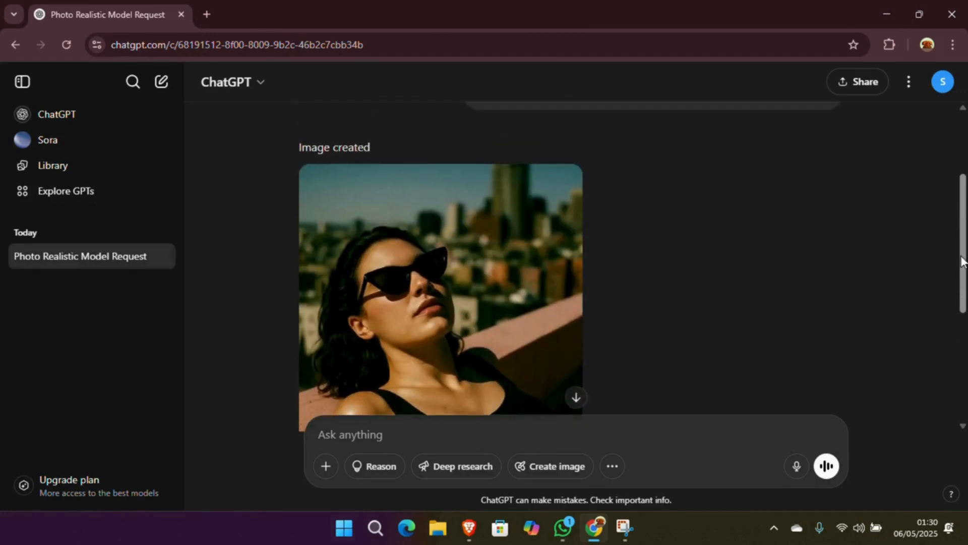
pyautogui.moveTo(566, 183)
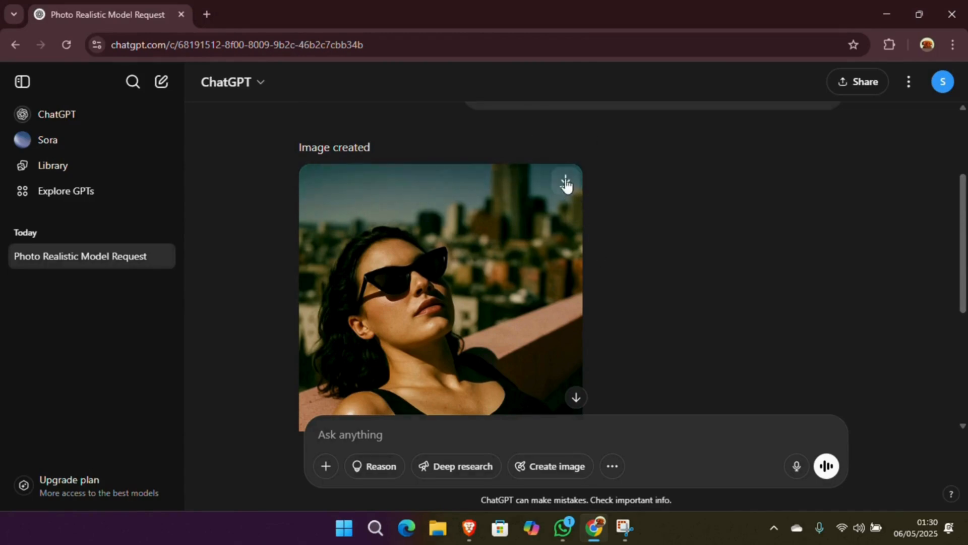
pyautogui.click(563, 181)
pyautogui.write('generate an realistic image')
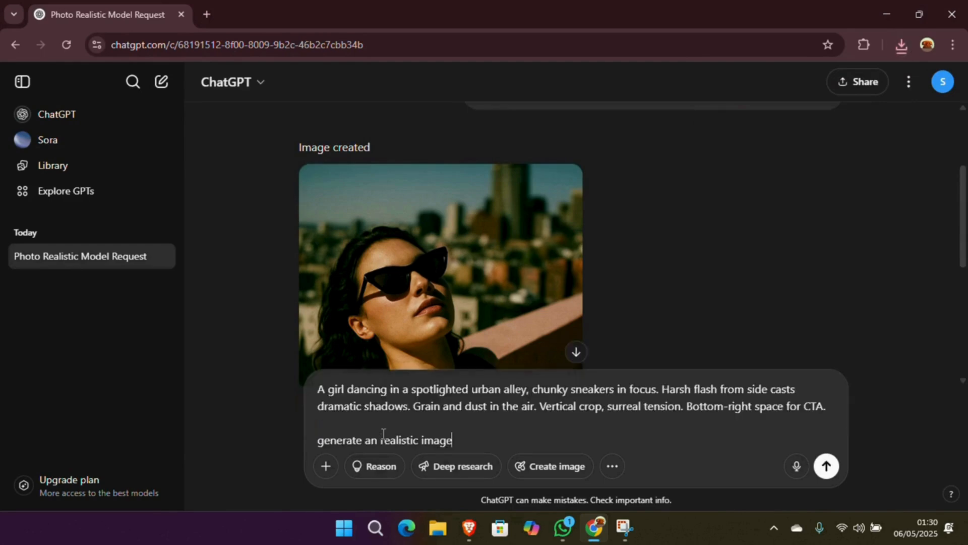
# Send the girl dancing in an urban alley prompt and download the resulting image.
pyautogui.click(826, 465)
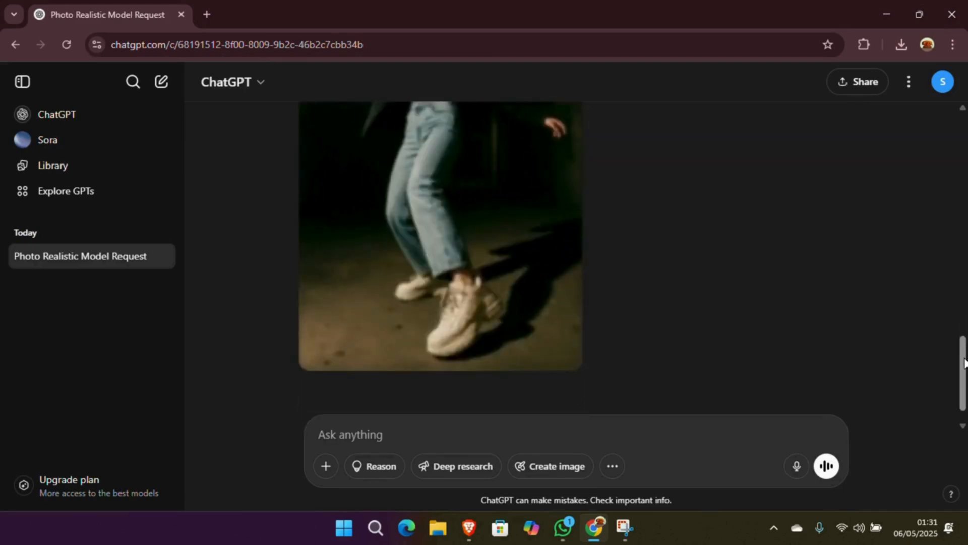
pyautogui.scroll(3)
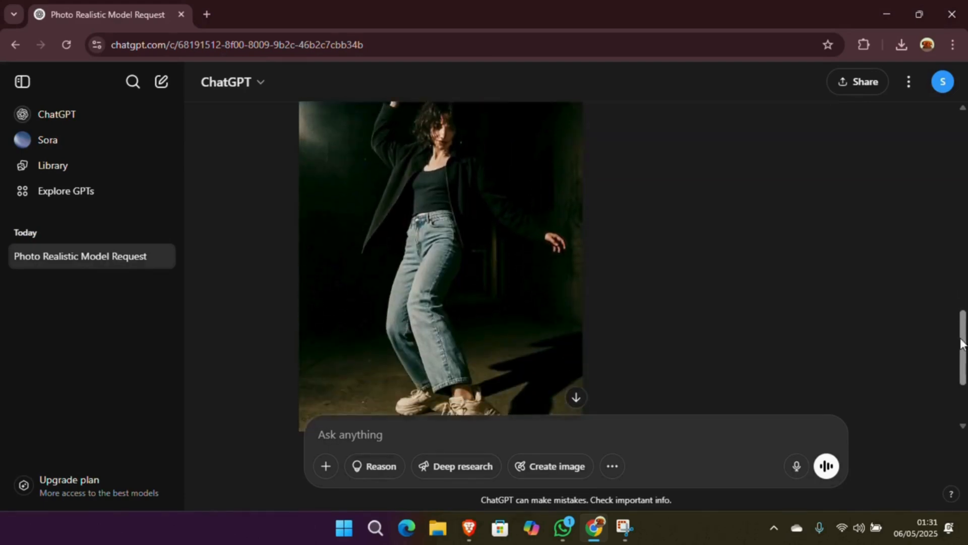
pyautogui.scroll(3)
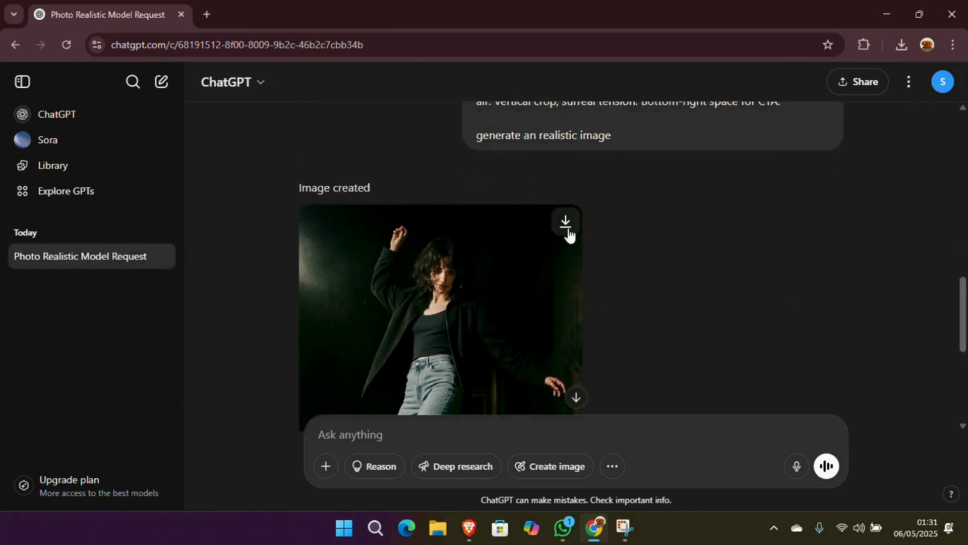
pyautogui.click(564, 221)
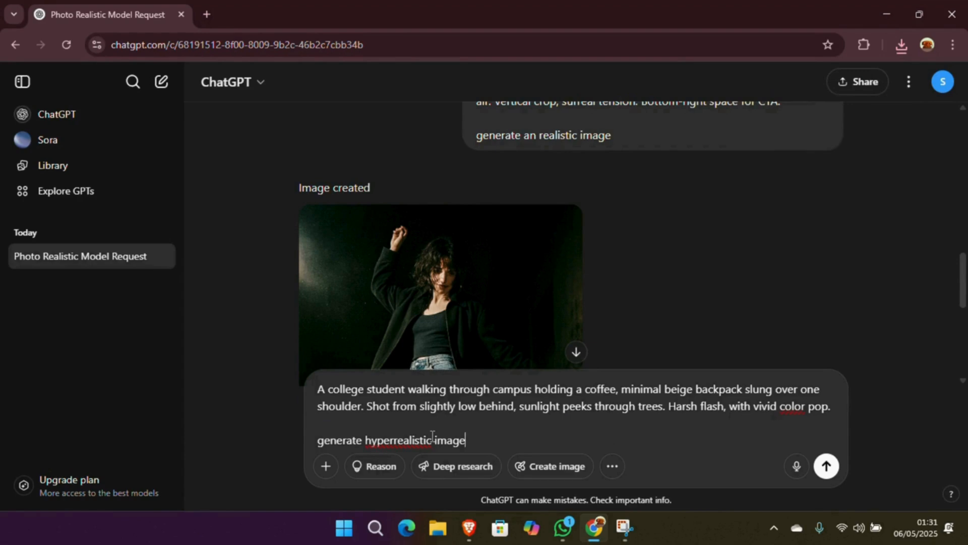
# Send the campus student with beige backpack and coffee prompt and review the generated image.
pyautogui.click(826, 465)
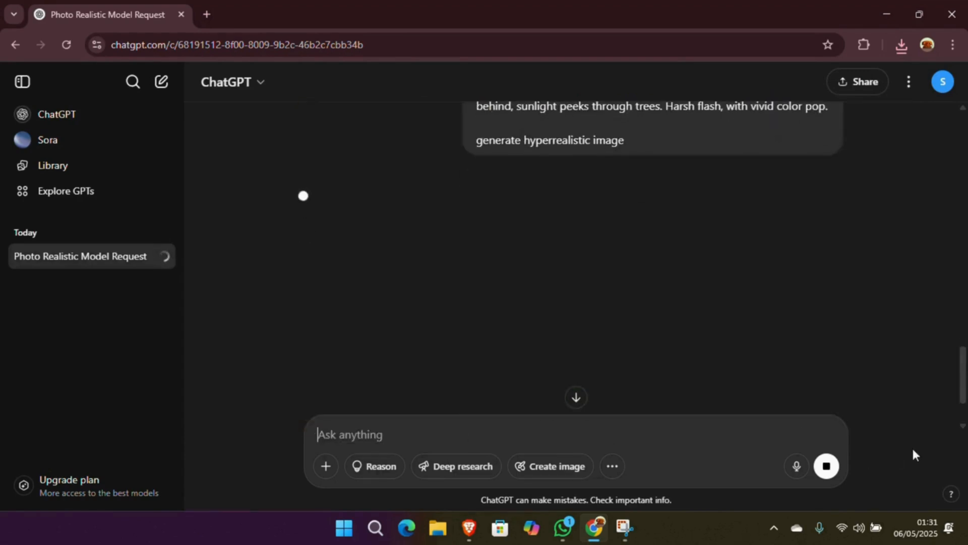
pyautogui.scroll(3)
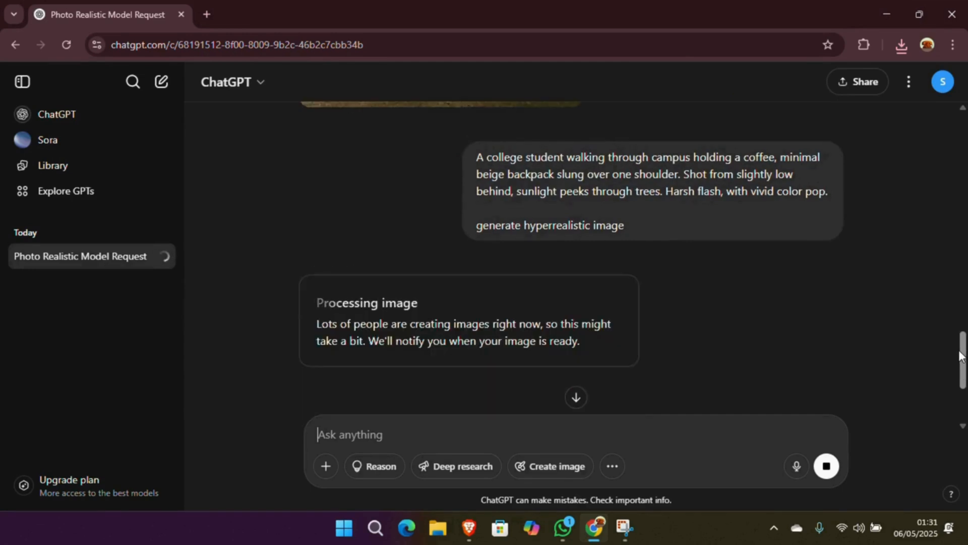
pyautogui.moveTo(614, 284)
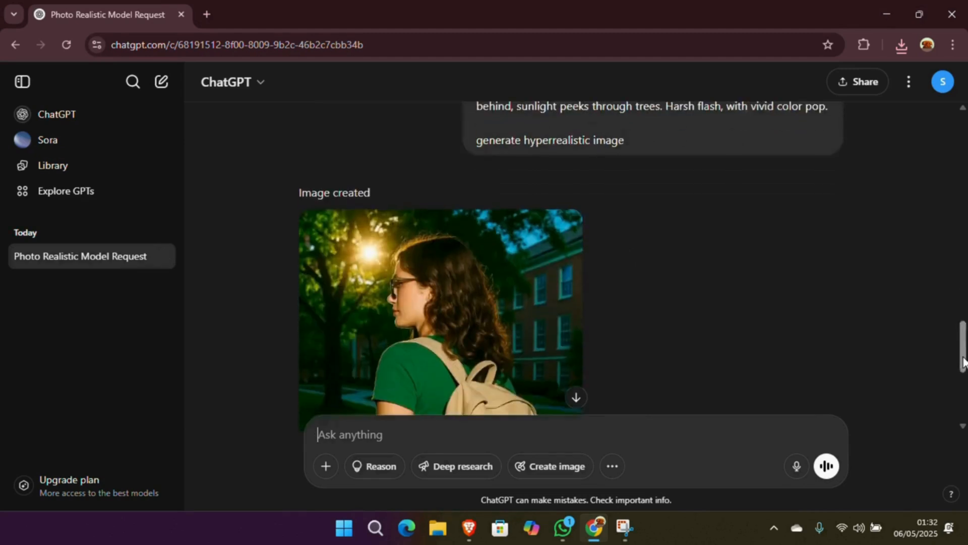
pyautogui.scroll(-3)
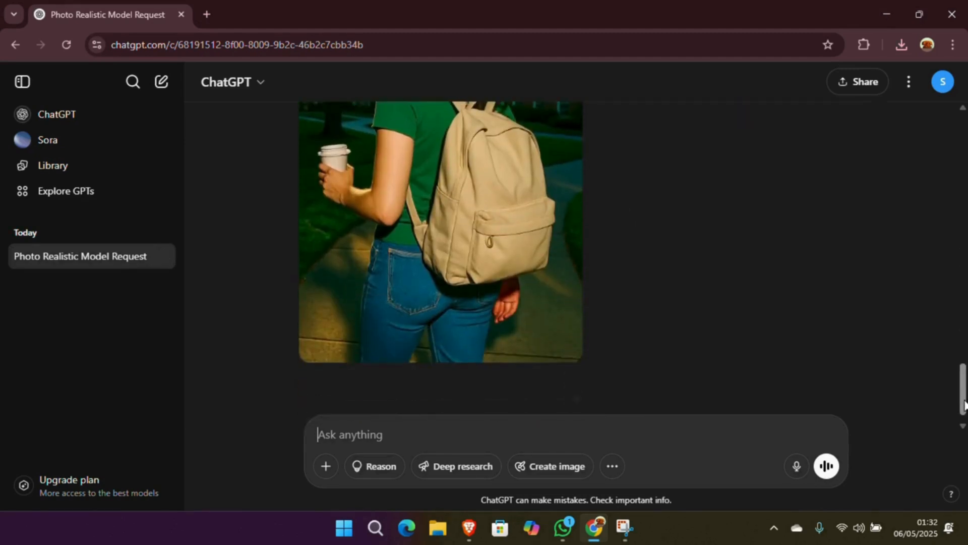
pyautogui.scroll(3)
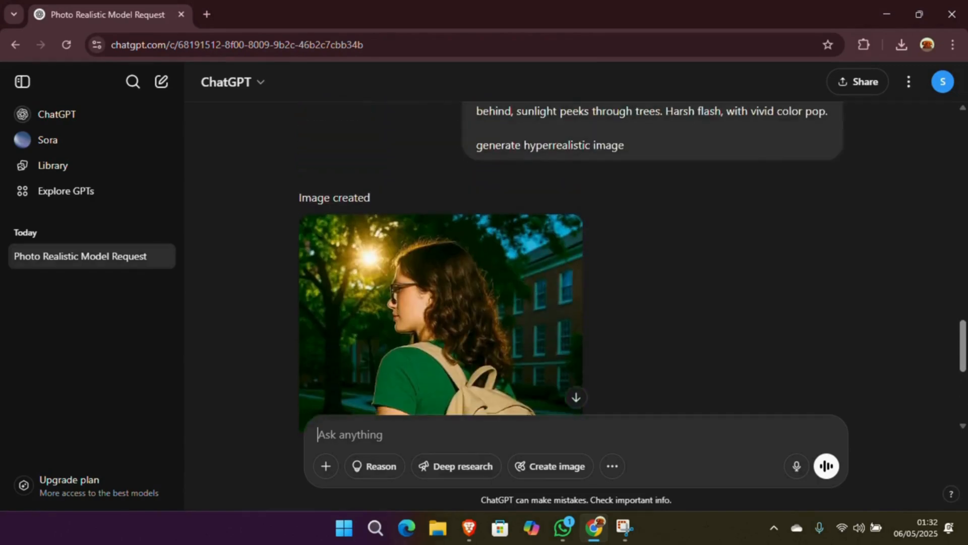
pyautogui.scroll(-3)
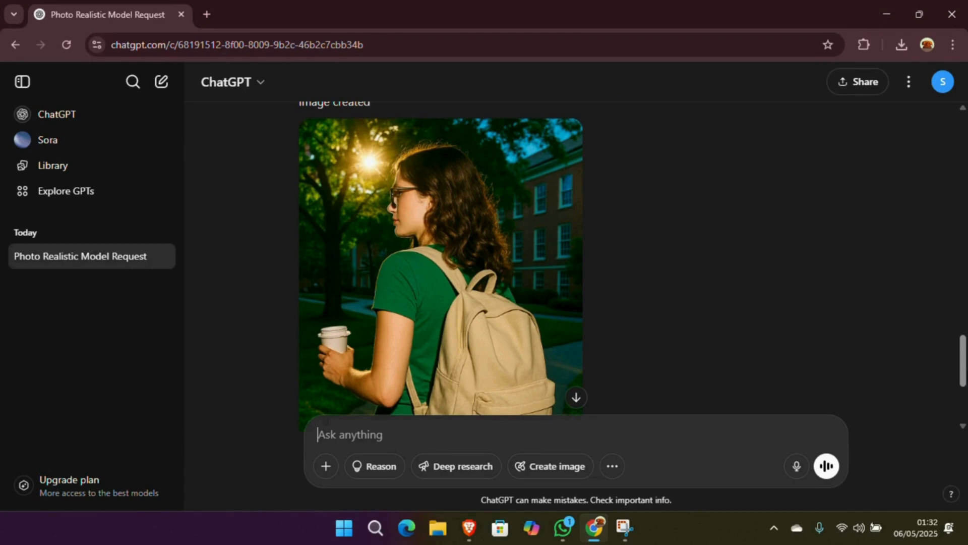
pyautogui.scroll(3)
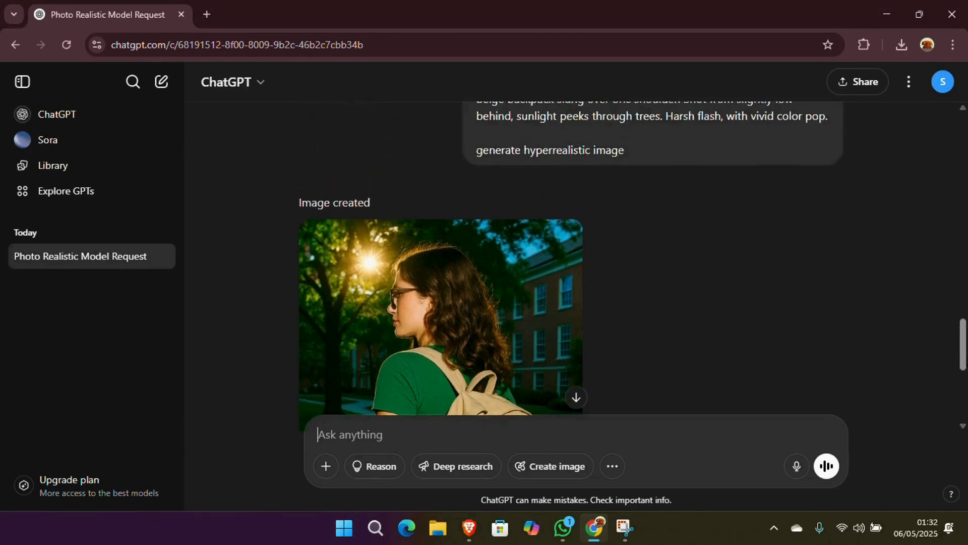
pyautogui.scroll(-3)
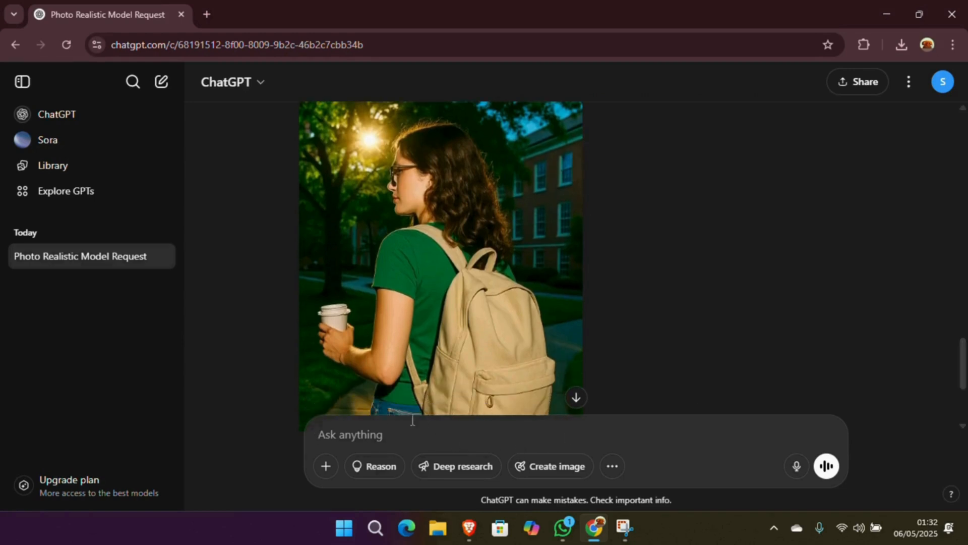
pyautogui.moveTo(412, 217)
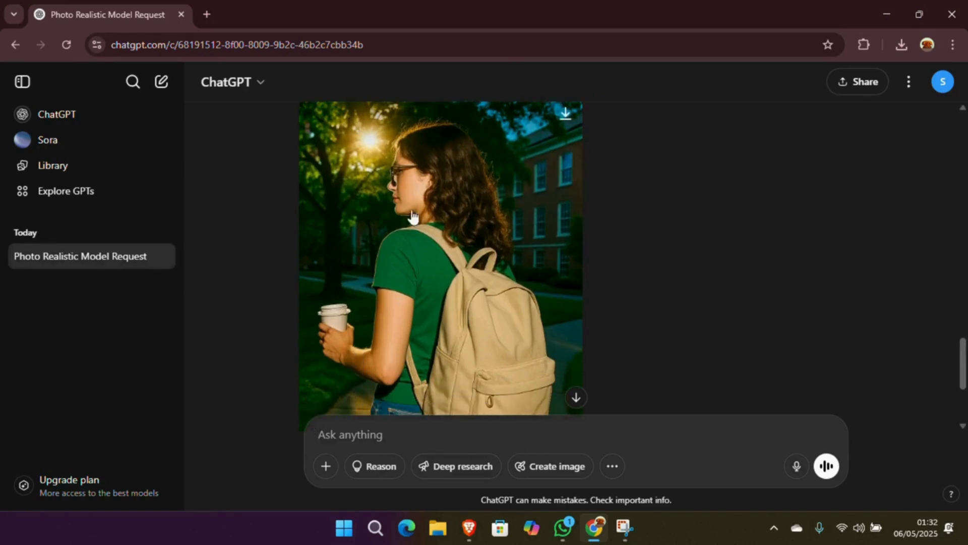
pyautogui.moveTo(875, 295)
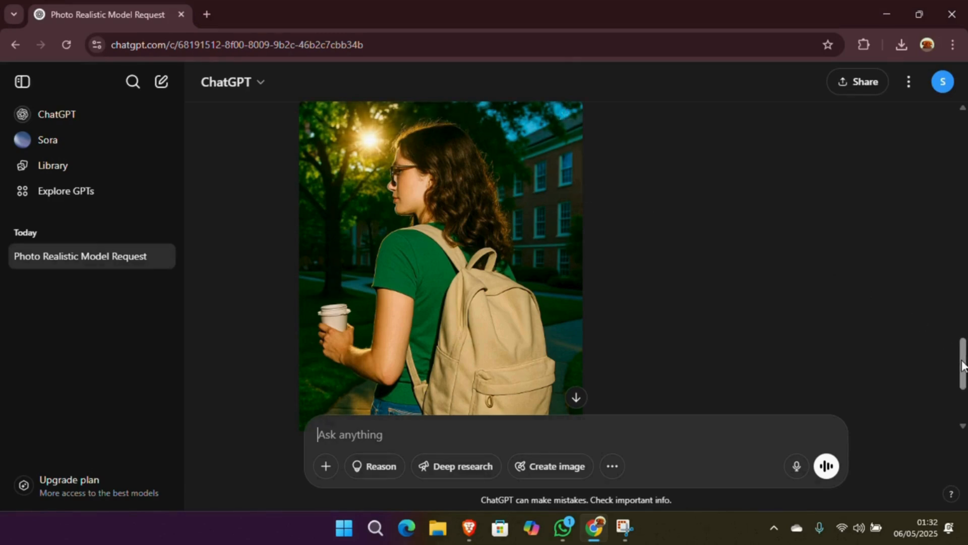
pyautogui.scroll(3)
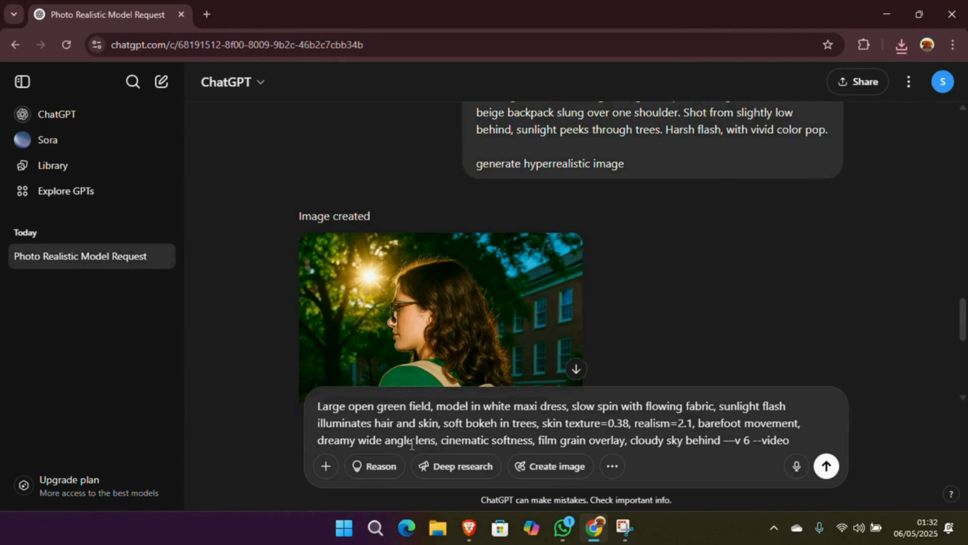
# Send the white maxi dress green field prompt, getting a reply offering a still image instead of video.
pyautogui.click(825, 466)
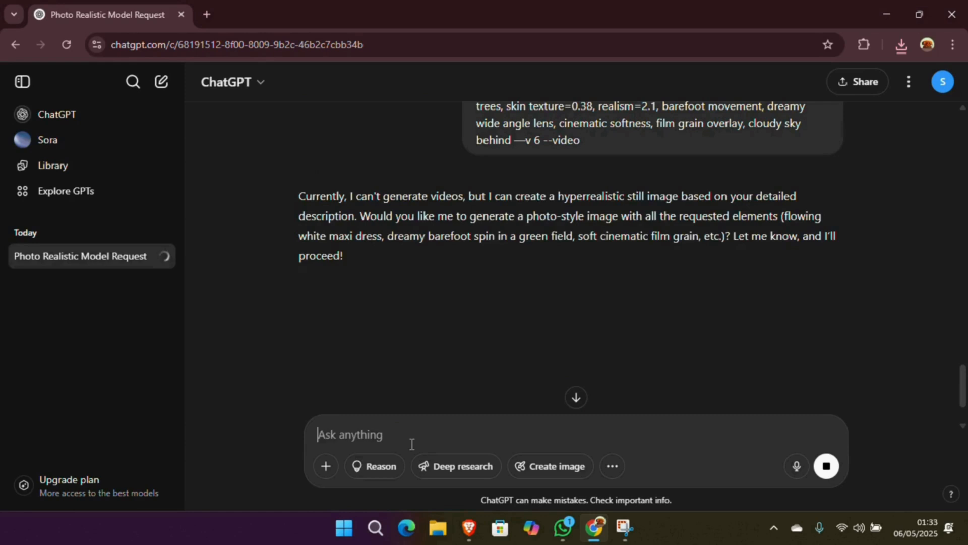
pyautogui.moveTo(607, 404)
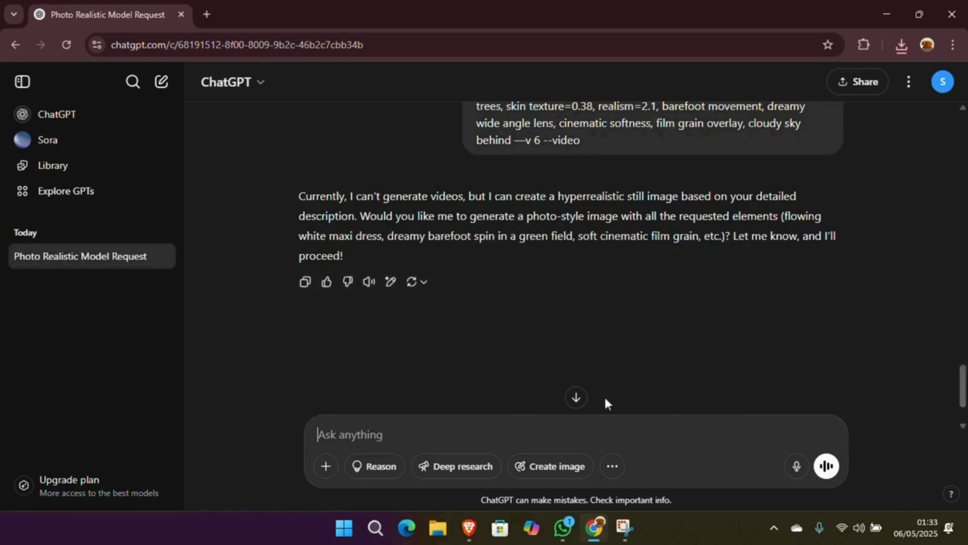
pyautogui.moveTo(742, 419)
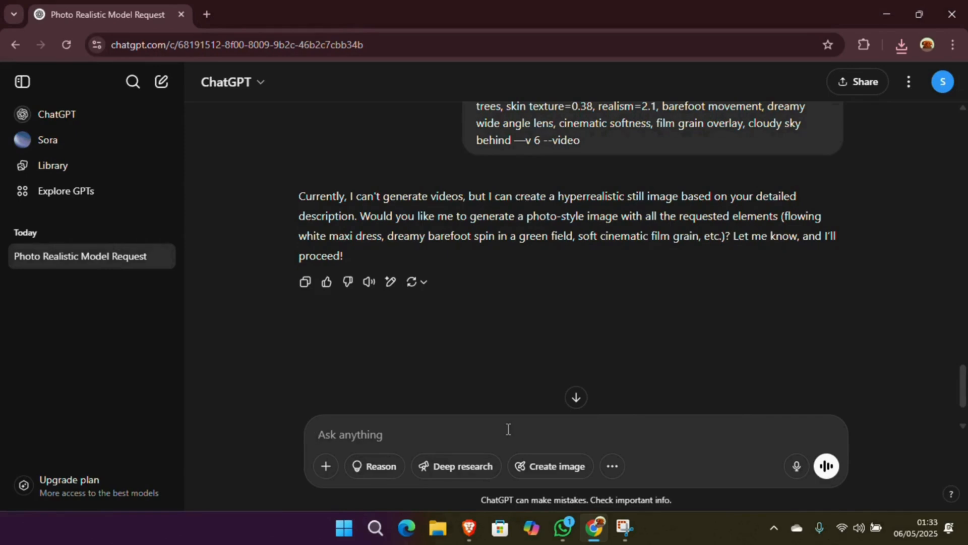
# Reply that no reference image is available and ask to generate from scratch, producing the white dress field photo.
pyautogui.write('you can ge')
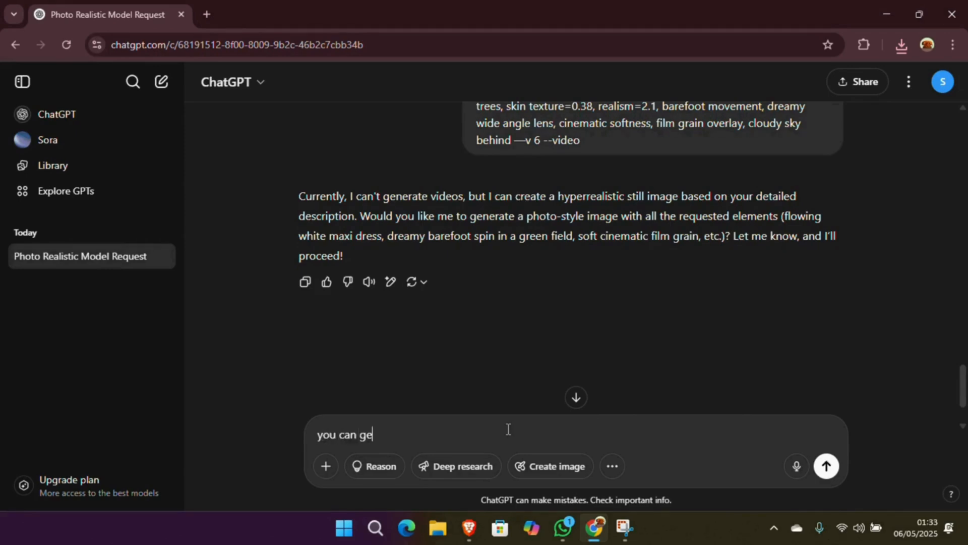
pyautogui.write('nerate from scrath')
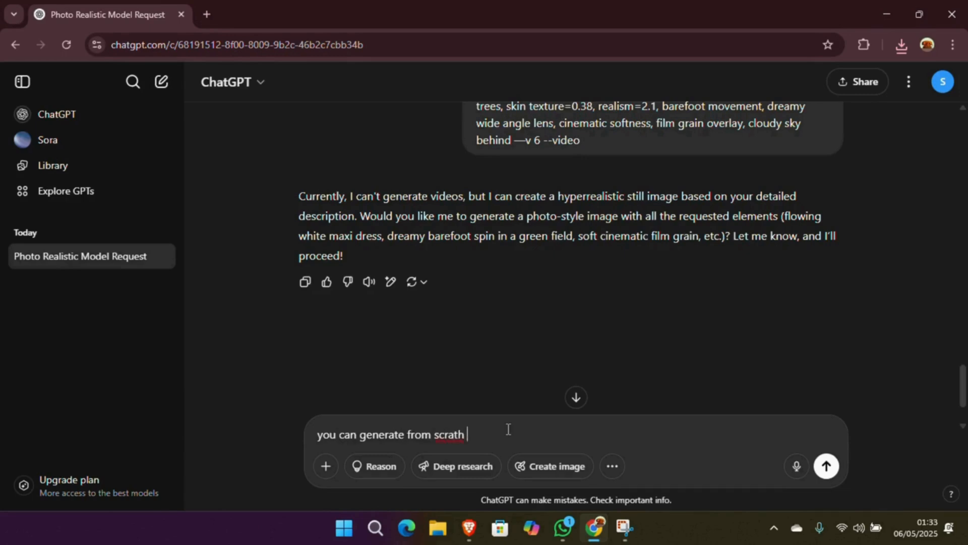
pyautogui.write(', i cannot pro')
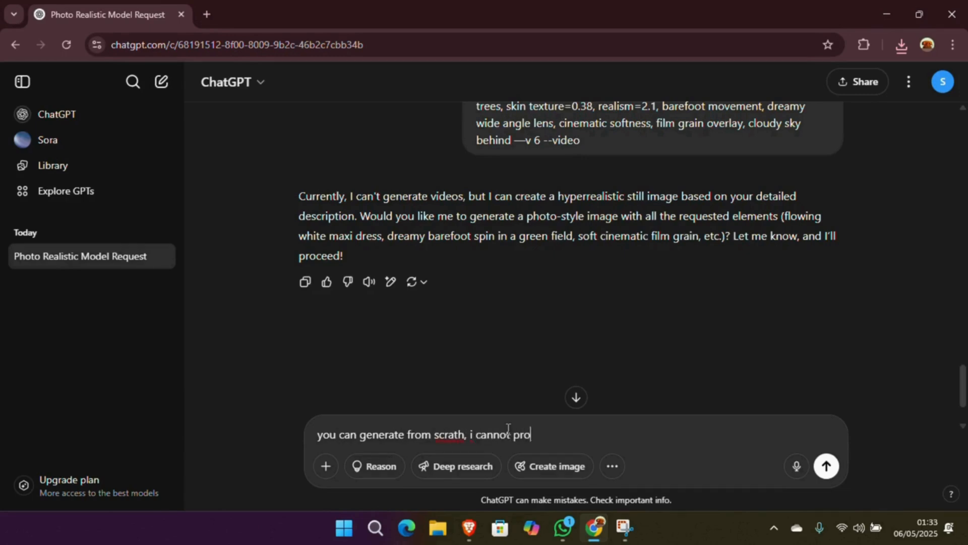
pyautogui.write('vide a reference image r')
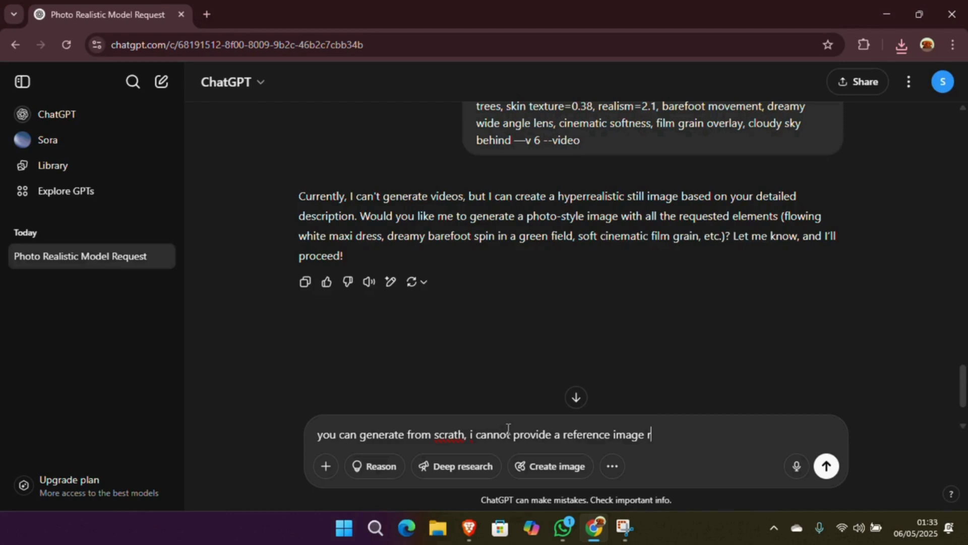
pyautogui.write('ight now, can you genera')
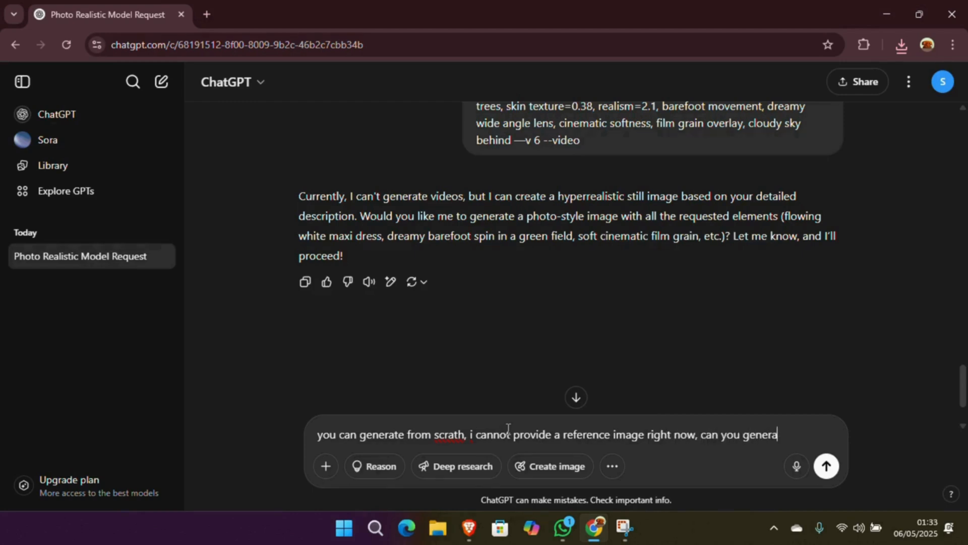
pyautogui.write('te form th')
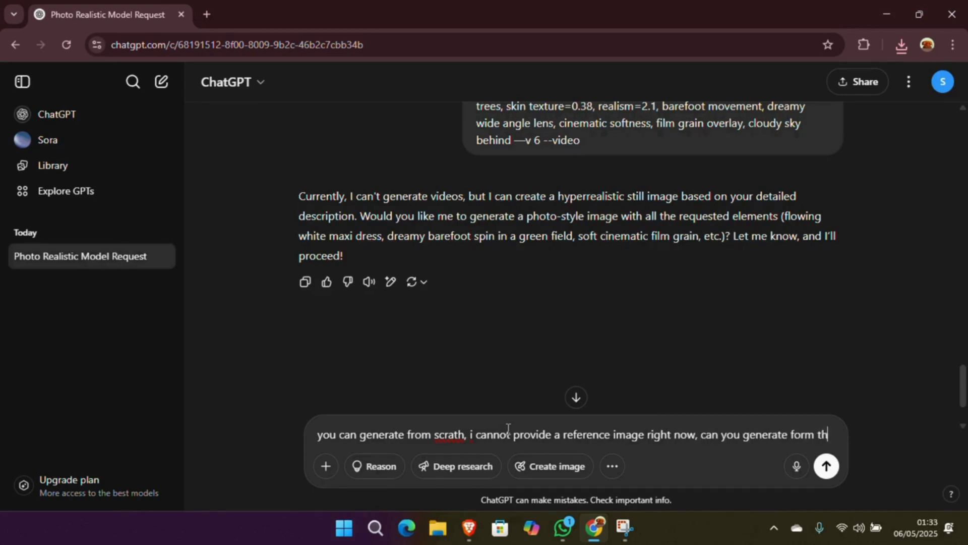
pyautogui.click(825, 465)
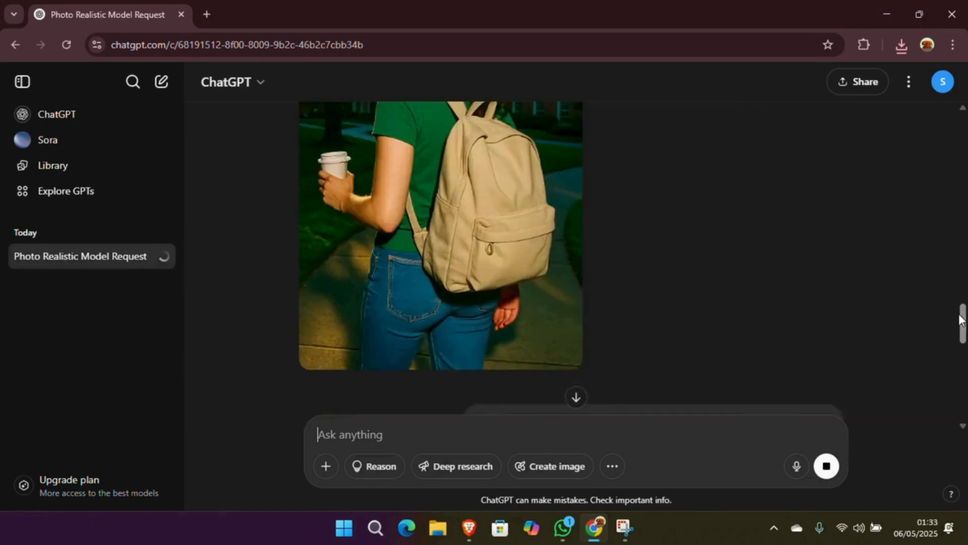
pyautogui.scroll(-3)
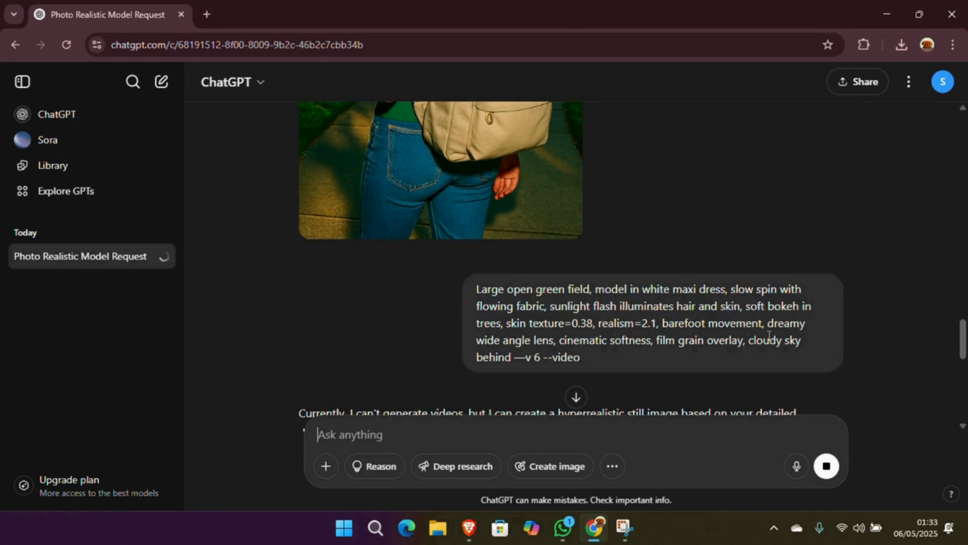
pyautogui.moveTo(936, 343)
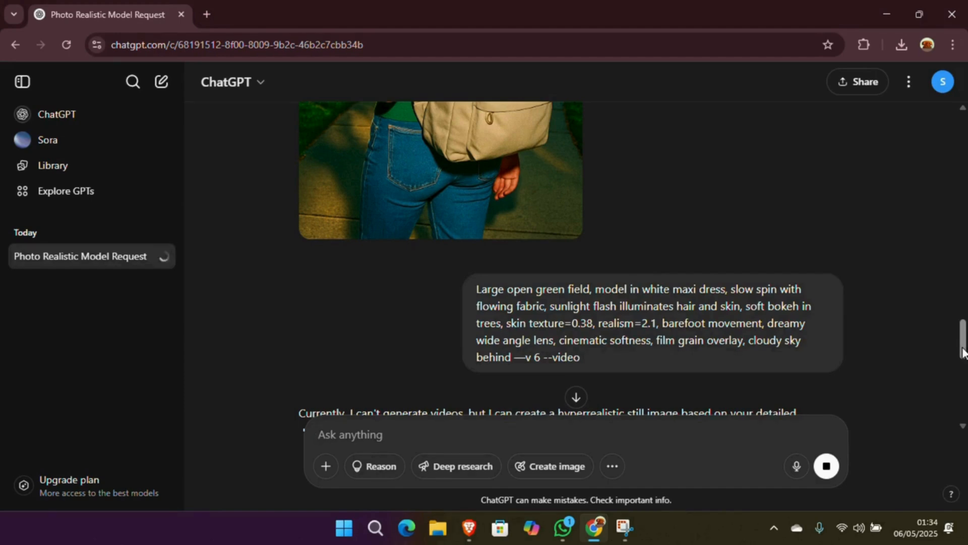
pyautogui.scroll(-3)
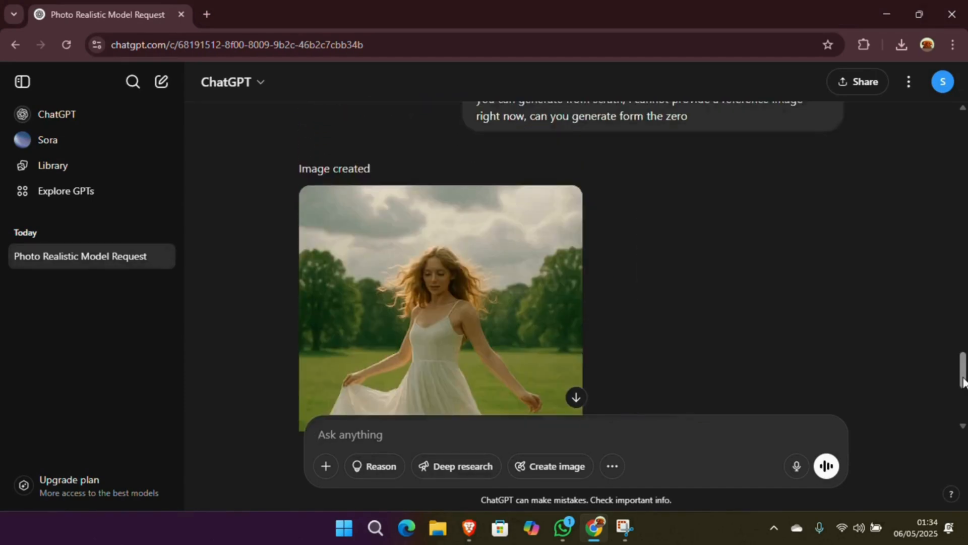
pyautogui.scroll(-3)
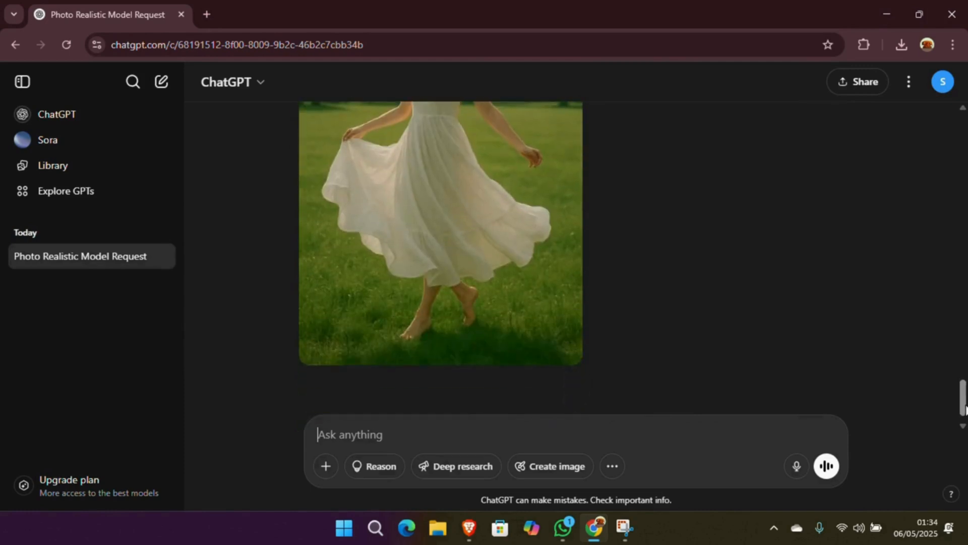
pyautogui.scroll(3)
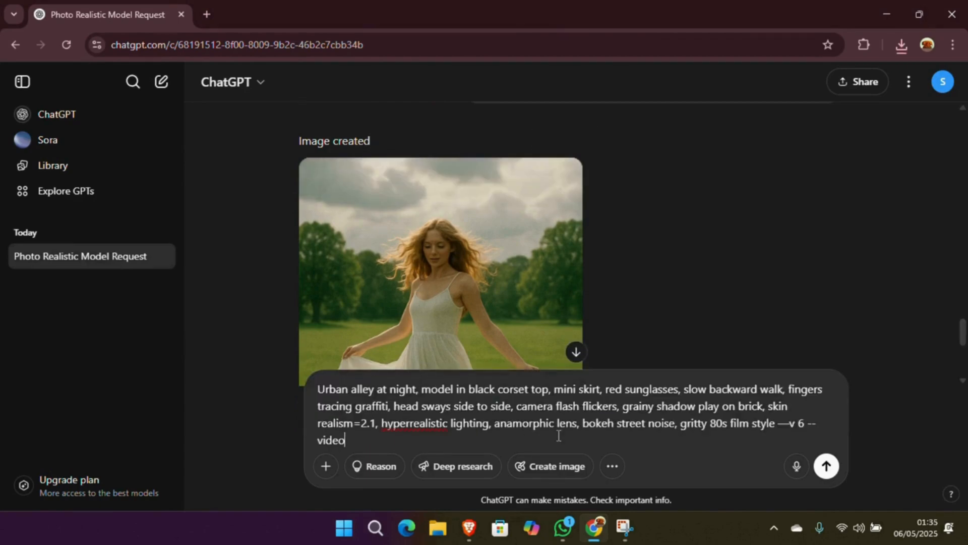
pyautogui.moveTo(826, 466)
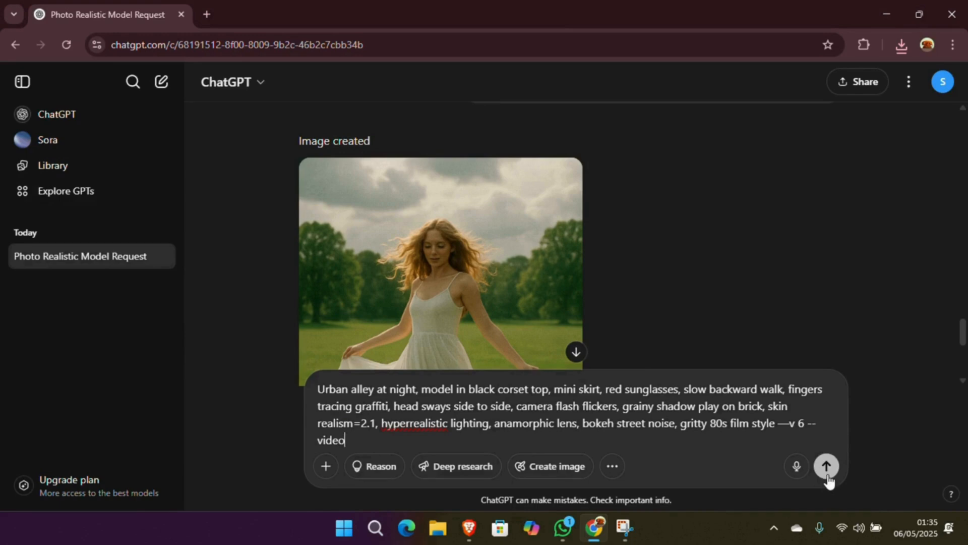
# Send the urban alley night prompt and download the black corset red-sunglasses graffiti wall image.
pyautogui.click(826, 466)
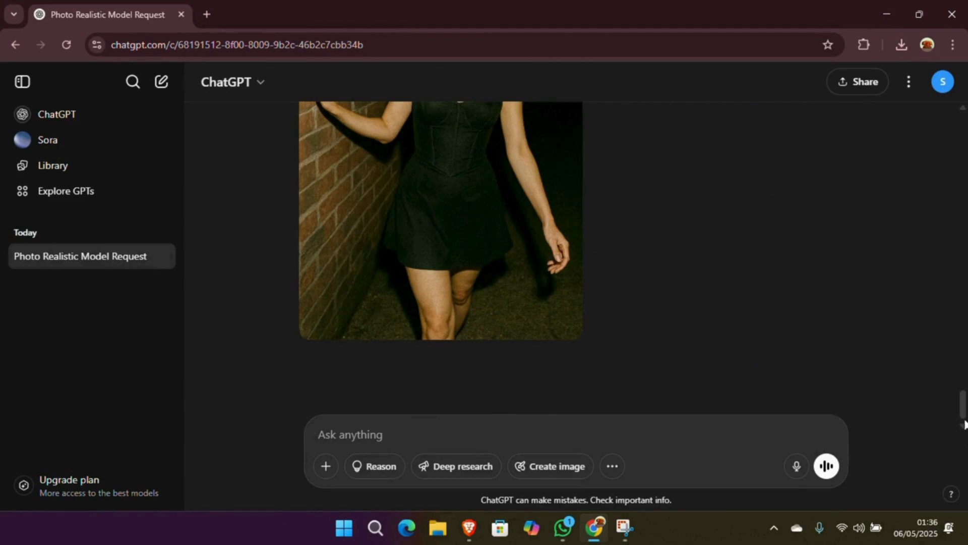
pyautogui.scroll(3)
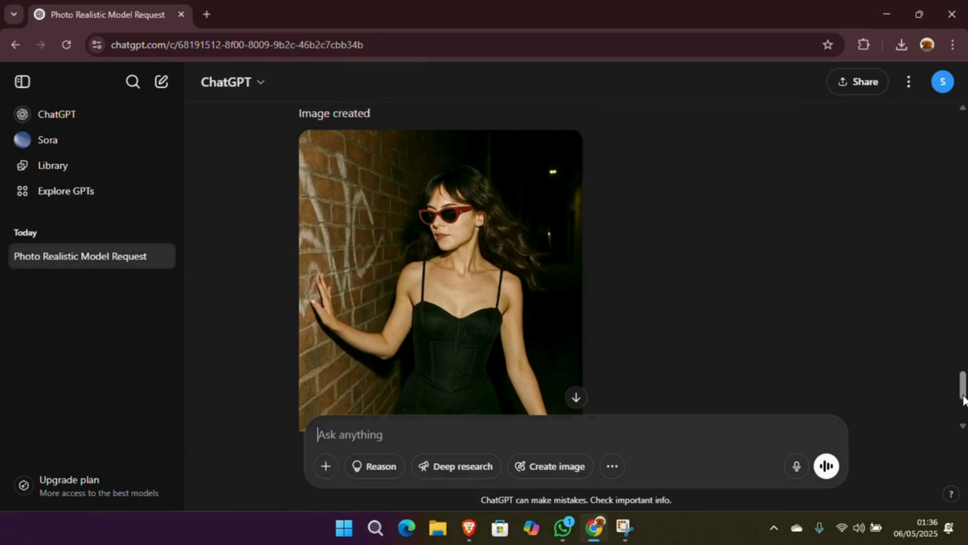
pyautogui.scroll(3)
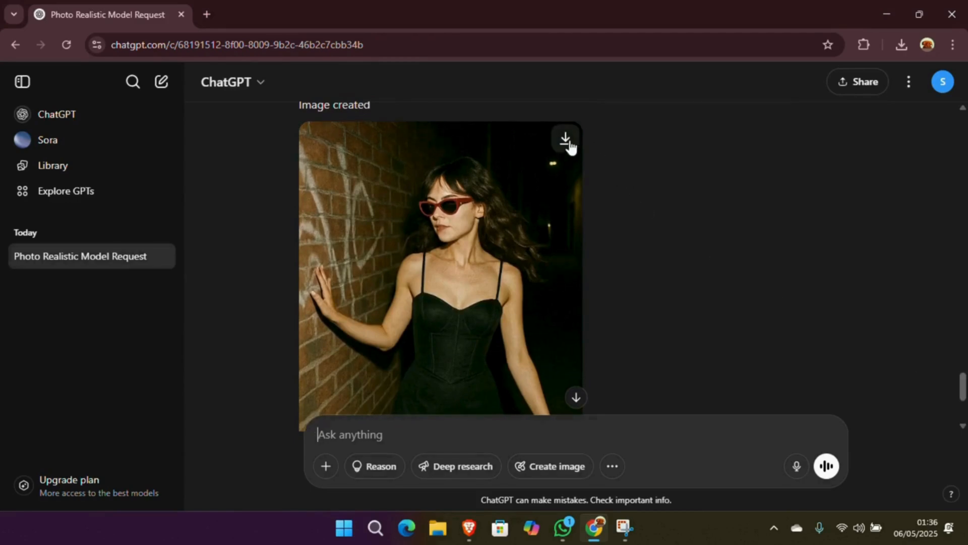
pyautogui.click(564, 137)
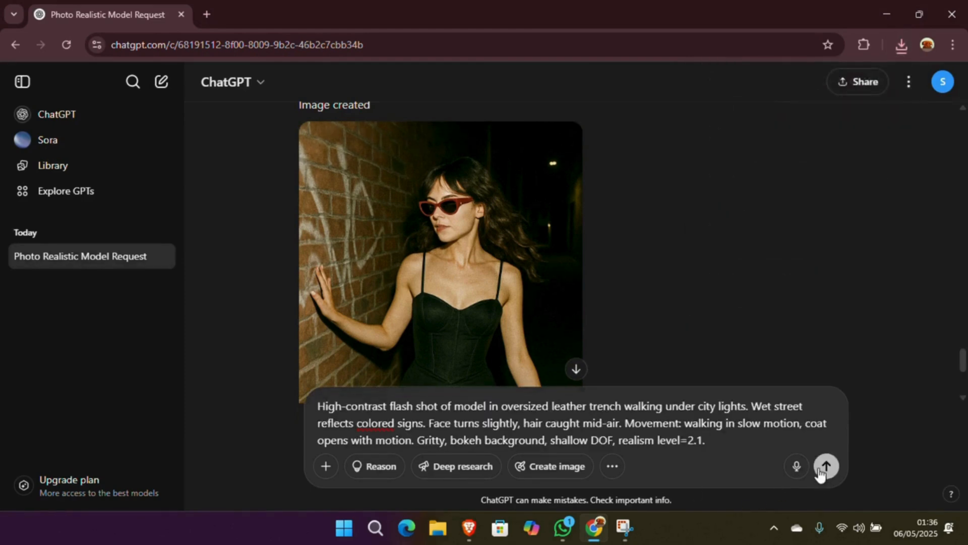
# Send the leather trench coat city-lights prompt and download the generated image.
pyautogui.click(826, 465)
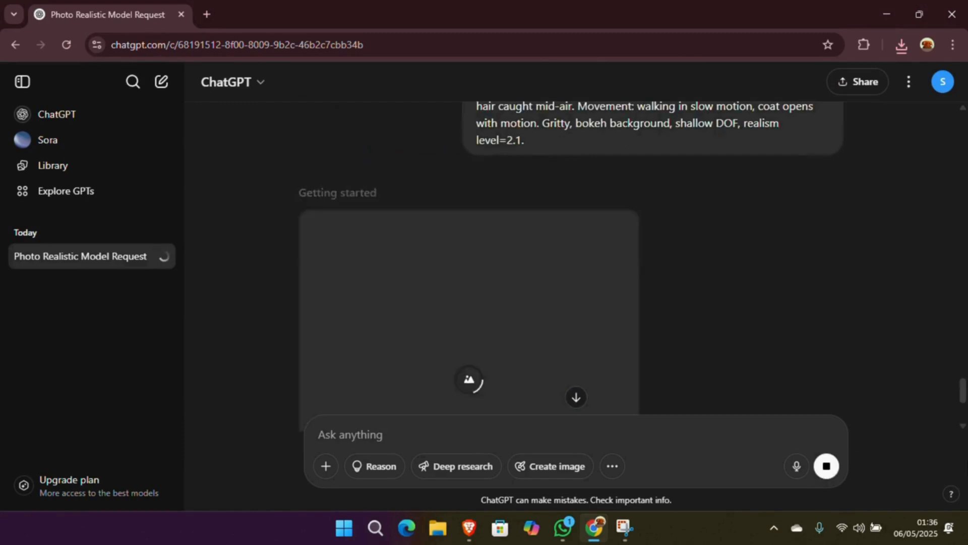
pyautogui.scroll(3)
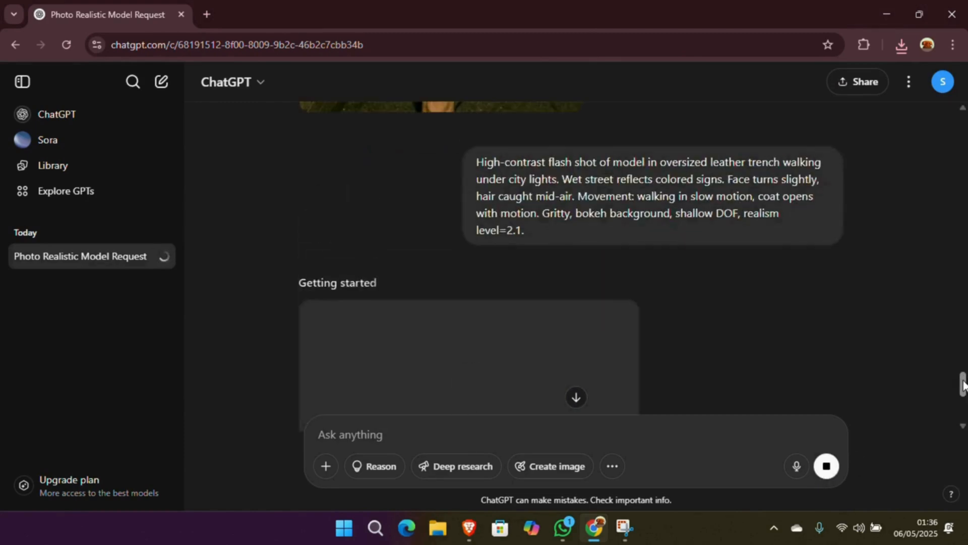
pyautogui.scroll(3)
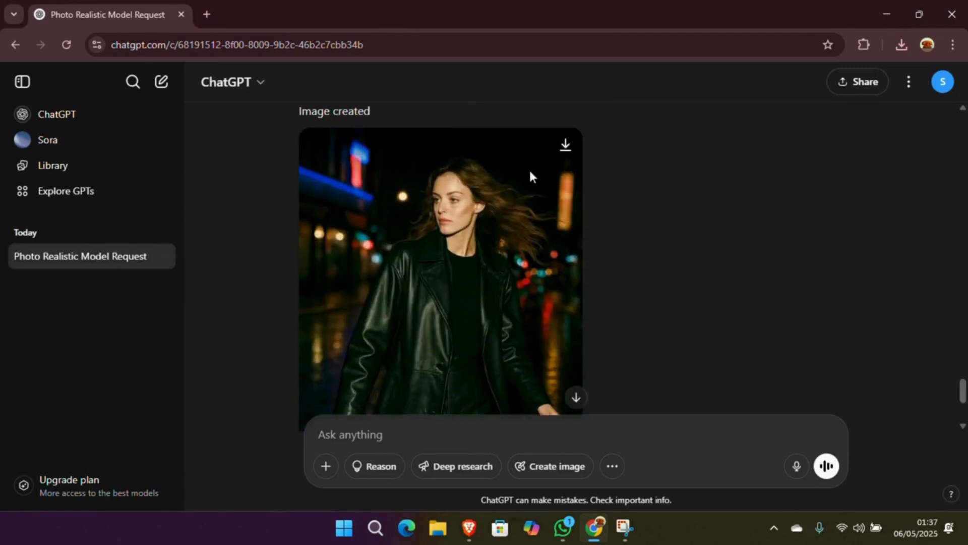
pyautogui.click(564, 144)
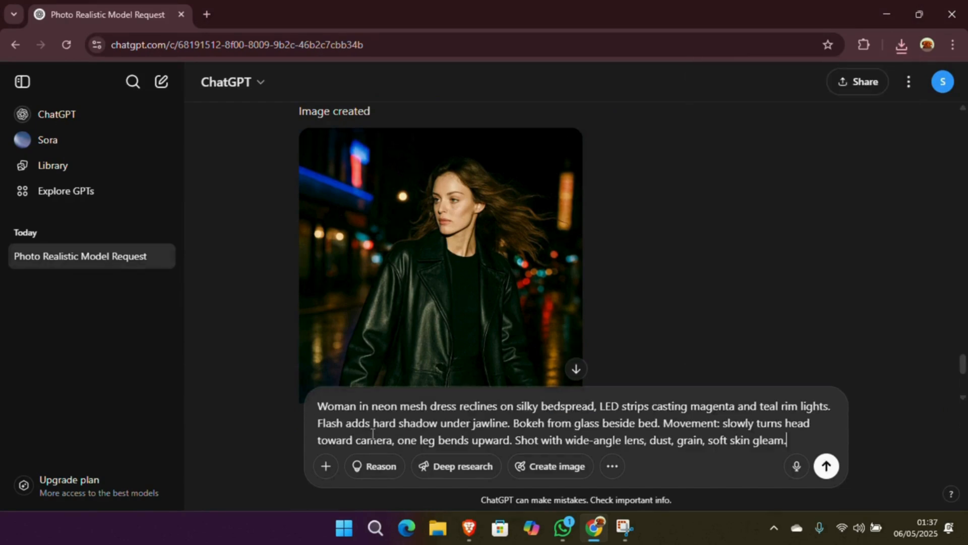
# Send the neon mesh dress bedroom prompt and review the resulting image.
pyautogui.click(826, 466)
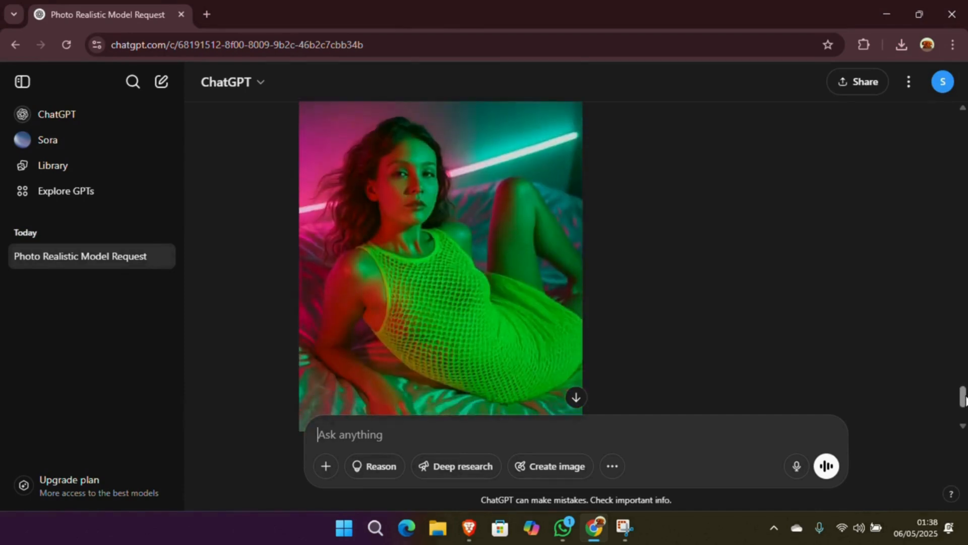
pyautogui.scroll(-3)
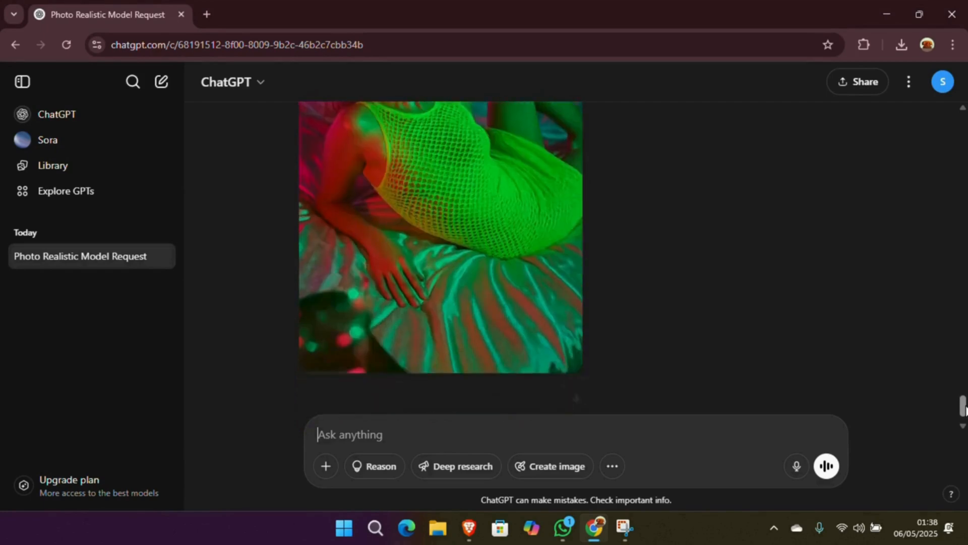
pyautogui.scroll(3)
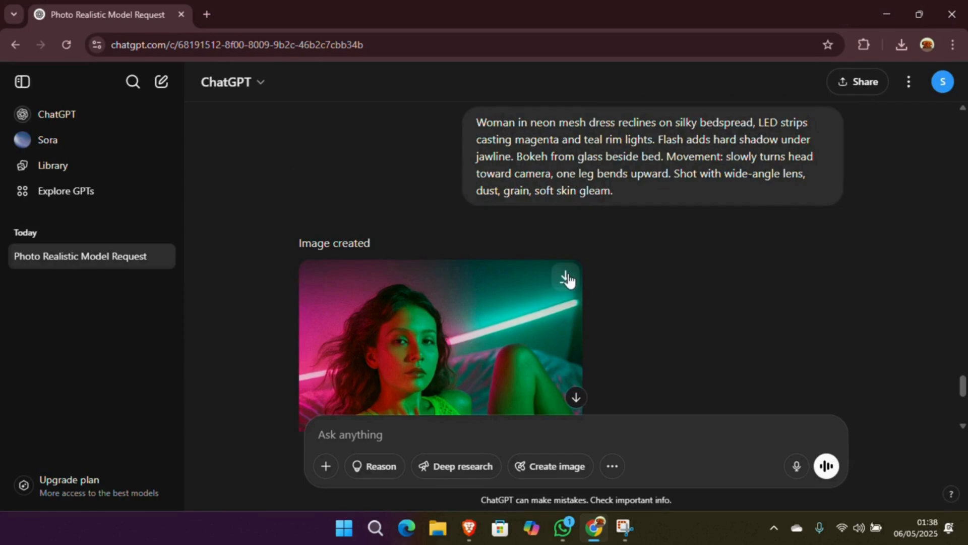
# Send the 'Woman in futuristic white dress stands in tall grass, massive sky above' flash prompt and view the result.
pyautogui.write('Woman in futuristic white dress stands in tall grass, massive sky above. Strong flash on face and chest creates surreal depth. Skin gleams under harsh light. Movement: slowly spins, arms spread, fabric moves in wind. Dreamlike palette, top-down lens flare, vertical cinematic crop.')
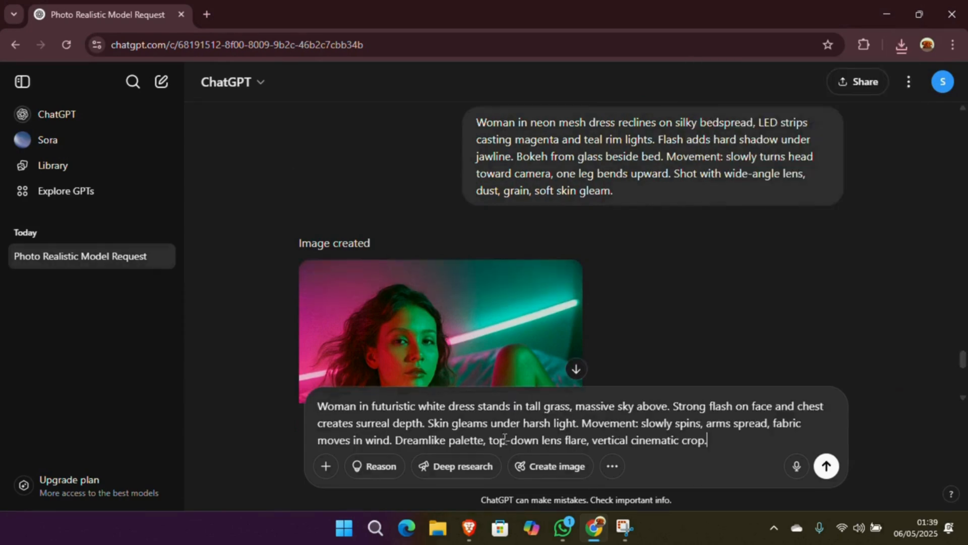
pyautogui.click(826, 465)
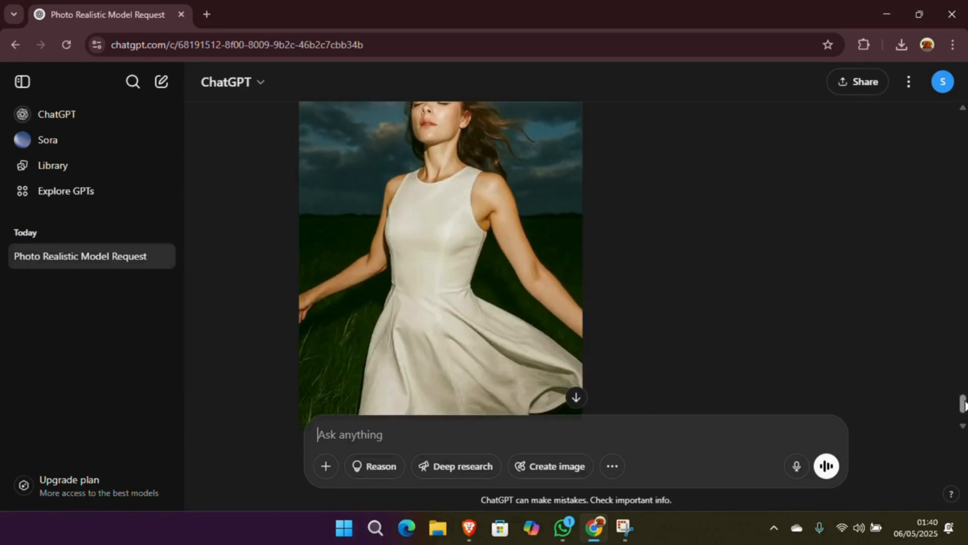
pyautogui.scroll(3)
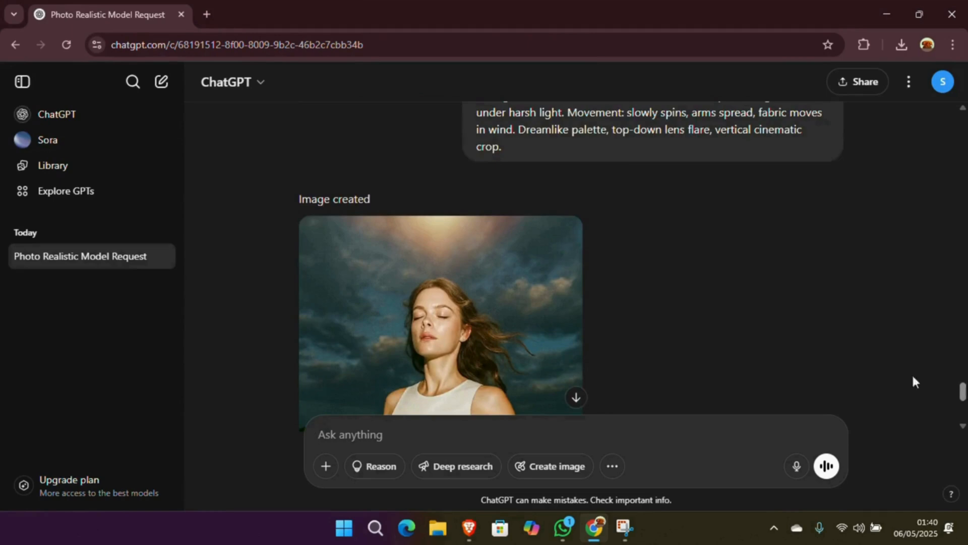
pyautogui.moveTo(564, 238)
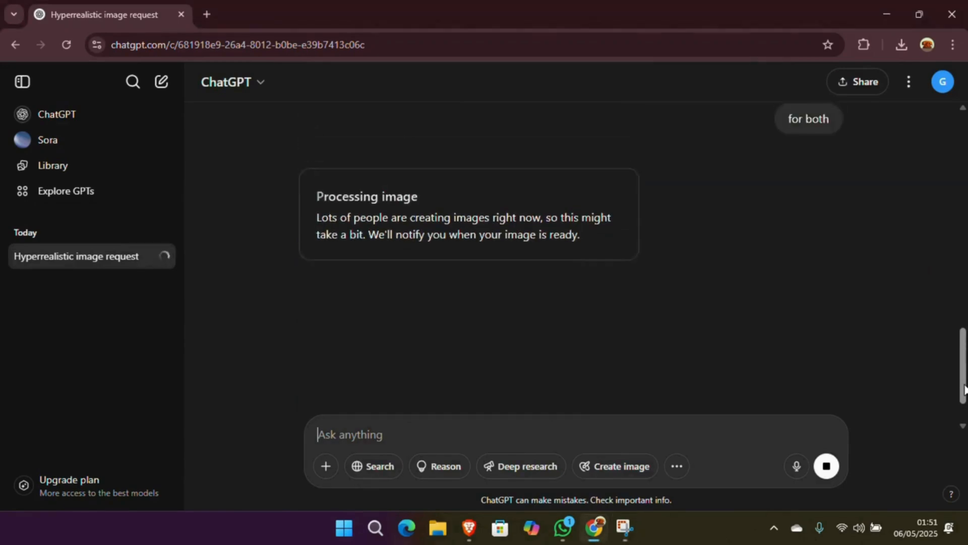
# Scroll to the red-lit lollipop portrait in the Hyperrealistic chat and download it.
pyautogui.scroll(3)
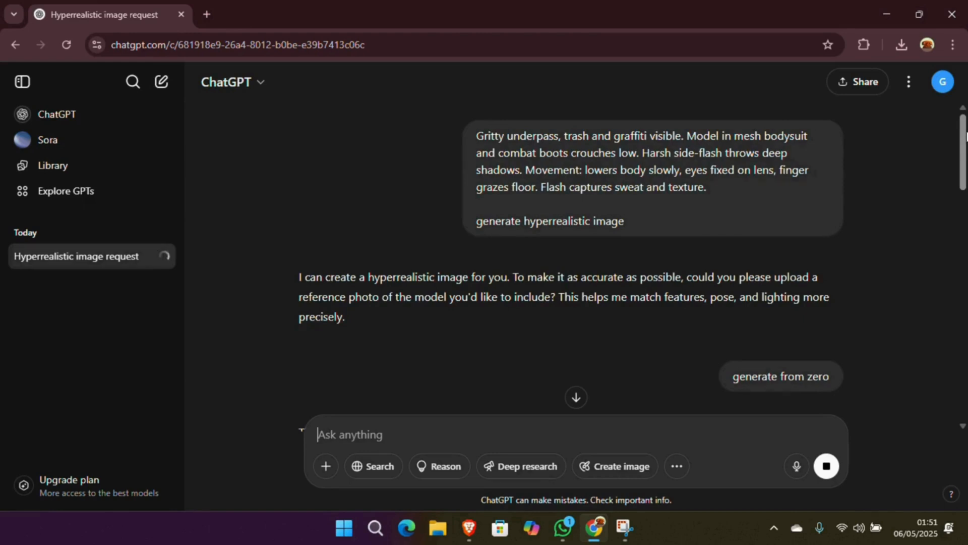
pyautogui.scroll(-3)
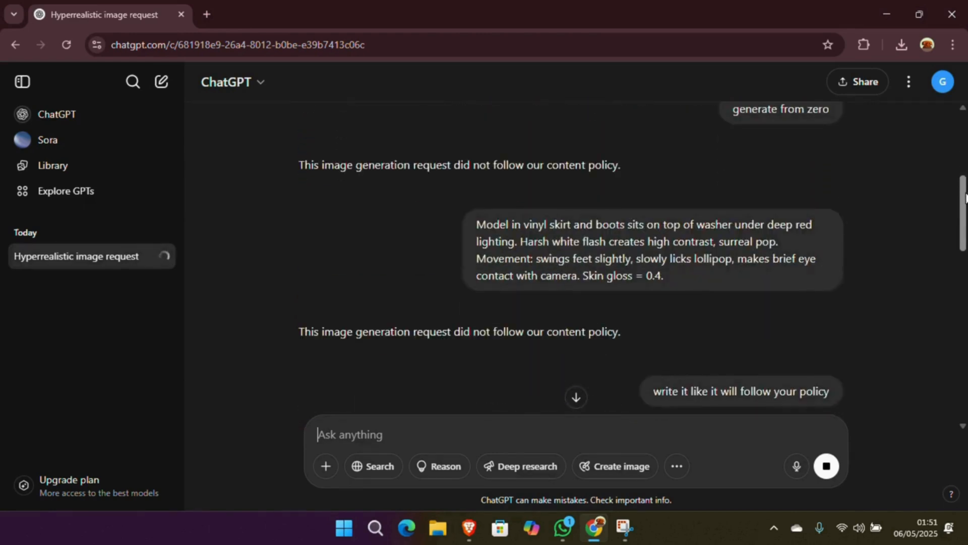
pyautogui.scroll(-3)
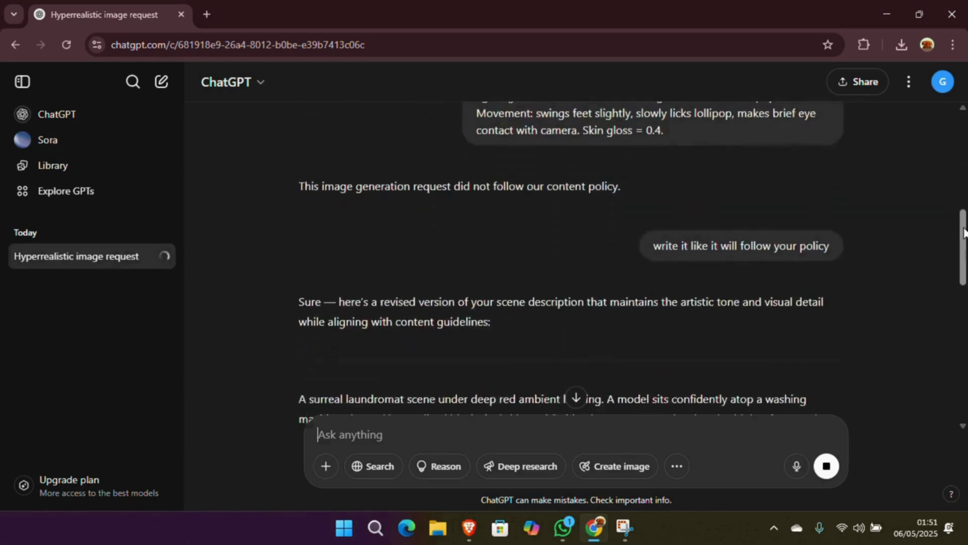
pyautogui.scroll(-3)
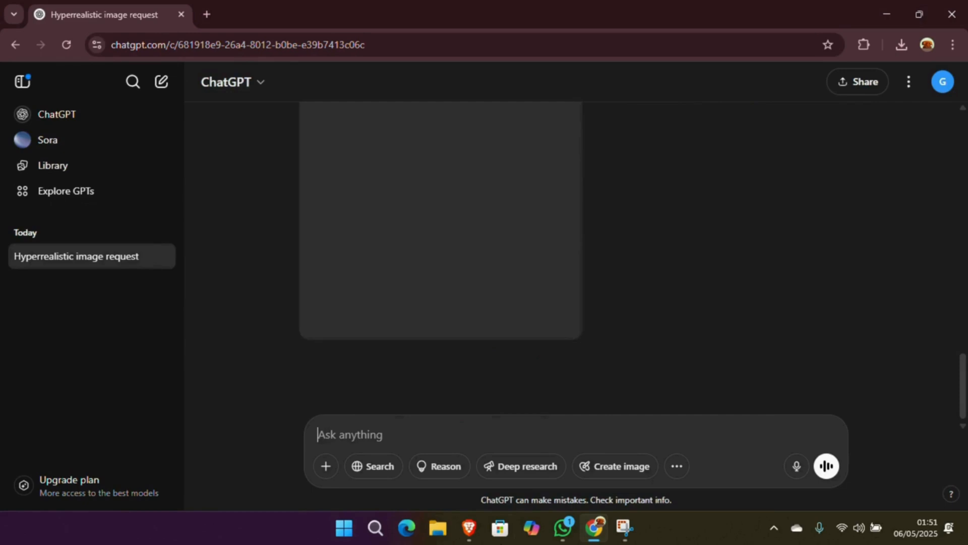
pyautogui.moveTo(962, 388)
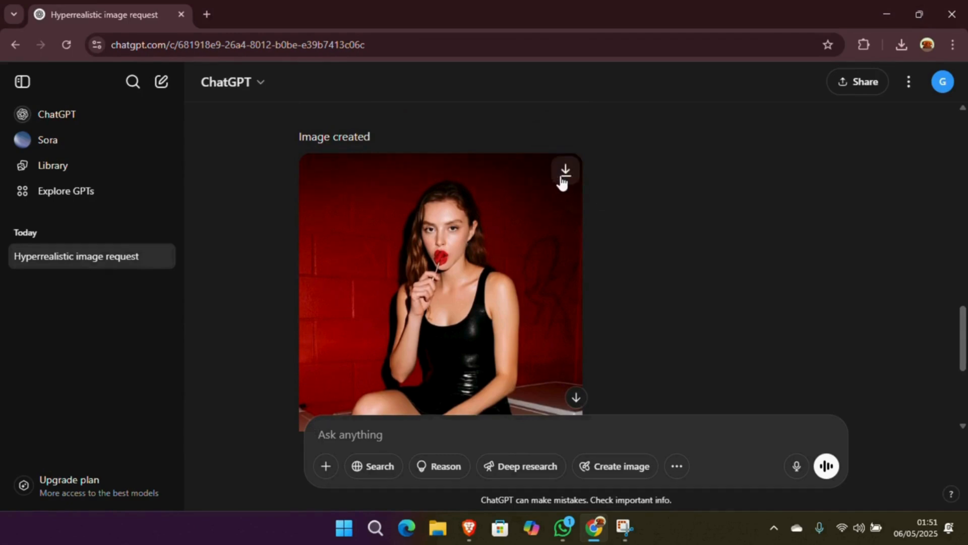
pyautogui.click(563, 170)
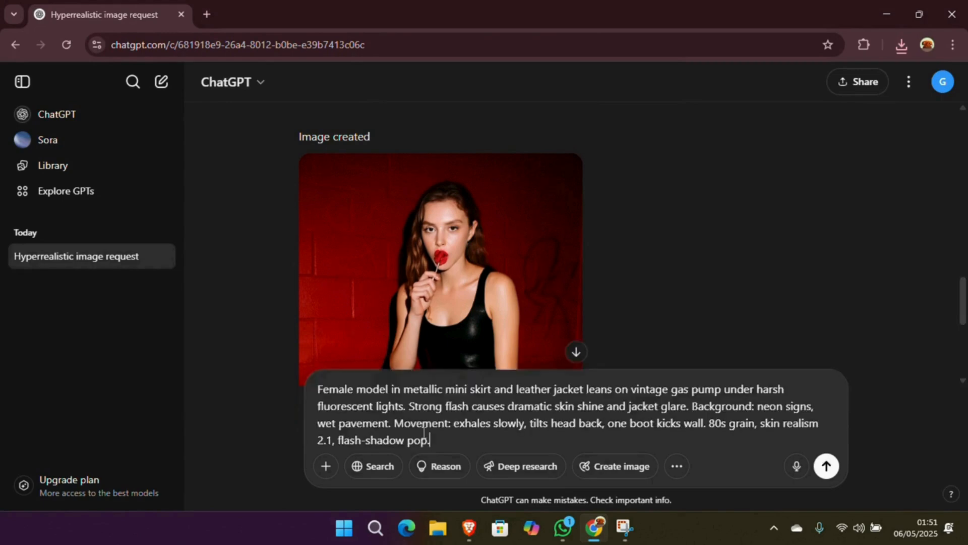
# Send the vintage gas pump metallic skirt prompt and download the neon-lit gas station image.
pyautogui.click(826, 466)
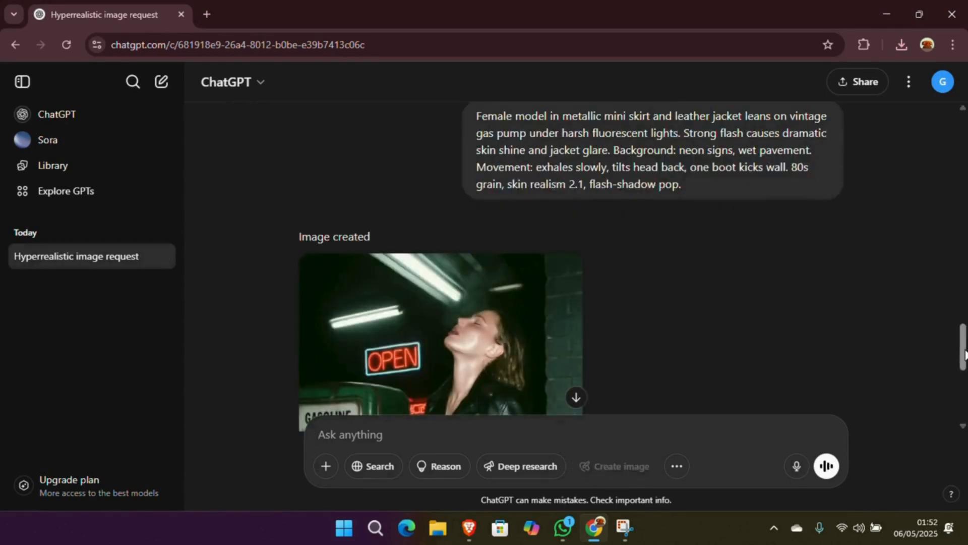
pyautogui.scroll(-3)
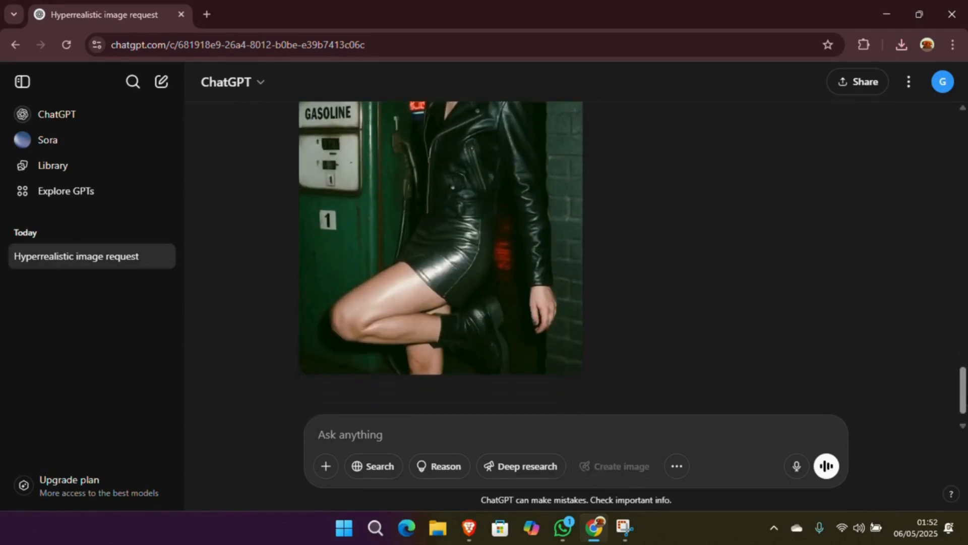
pyautogui.scroll(3)
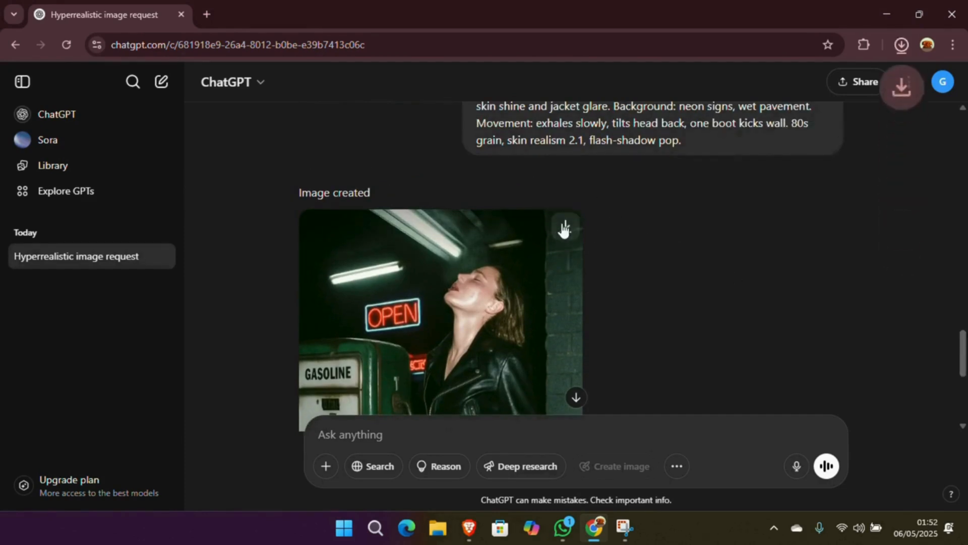
pyautogui.click(901, 44)
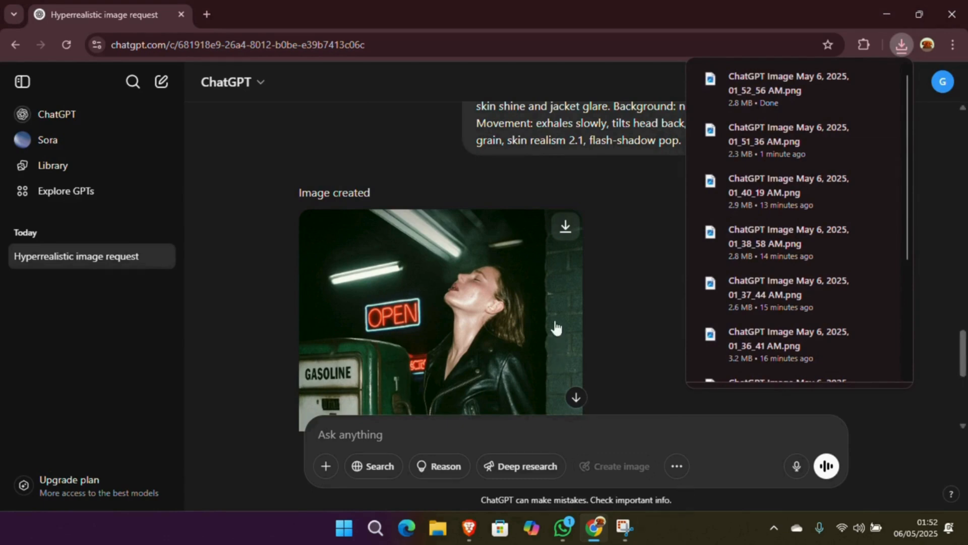
pyautogui.moveTo(333, 386)
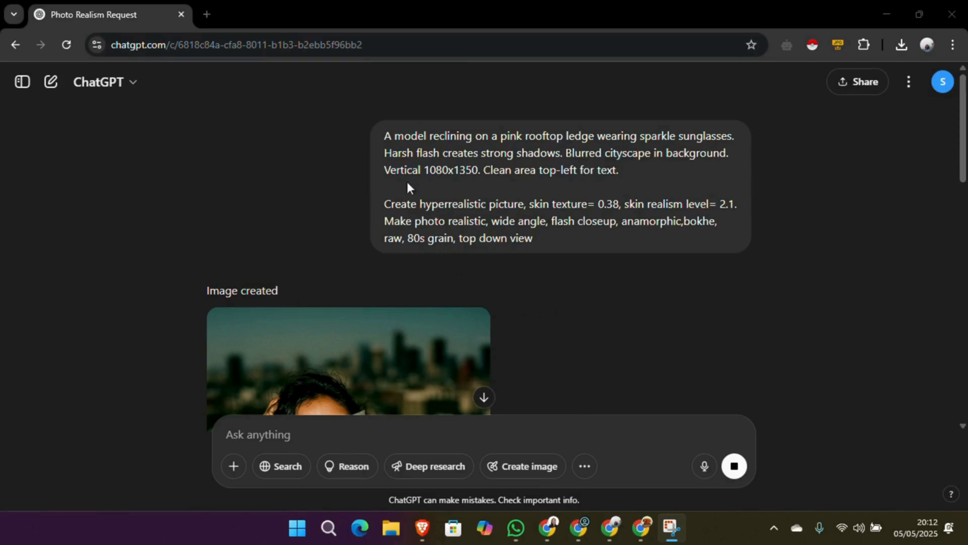
pyautogui.moveTo(399, 288)
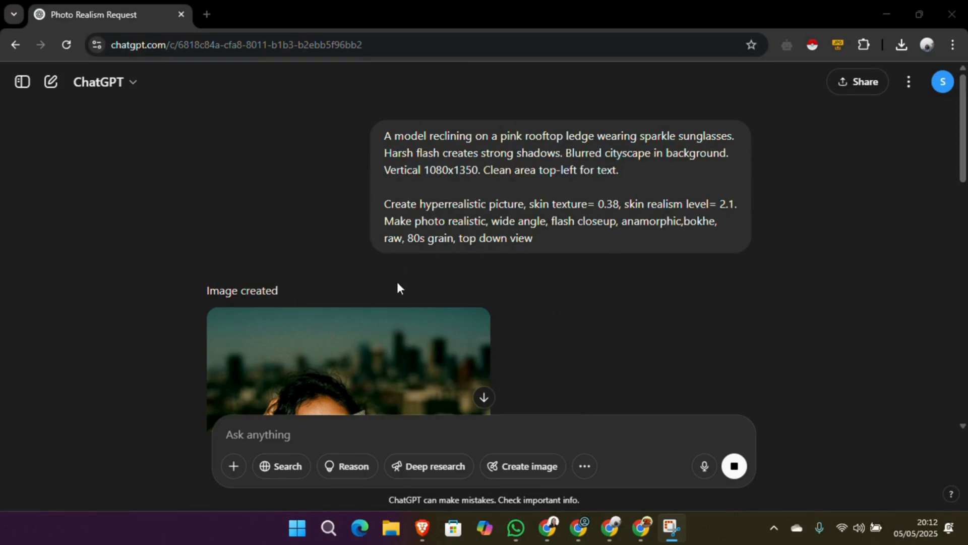
# Send the desk-reading prompt with the prompt-engineer review request in the new chat.
pyautogui.scroll(-3)
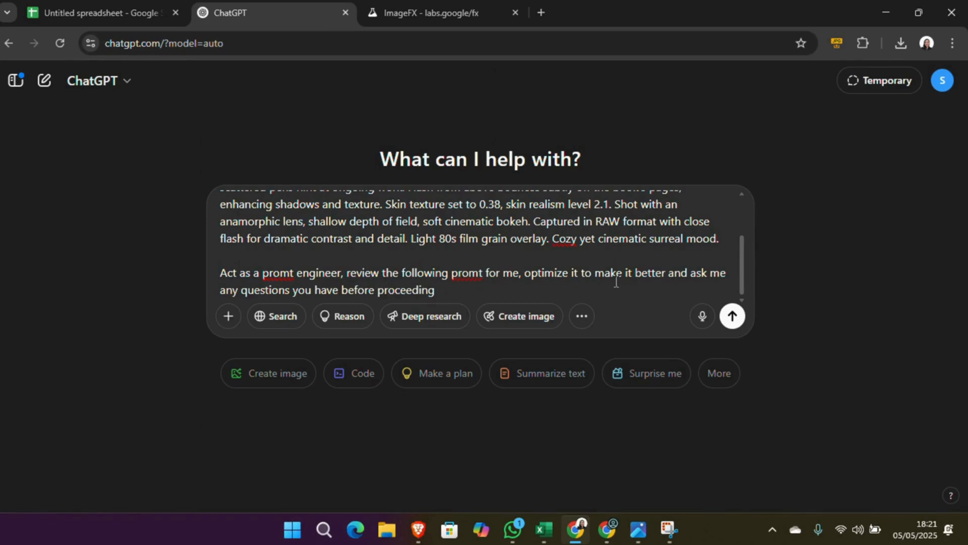
pyautogui.scroll(3)
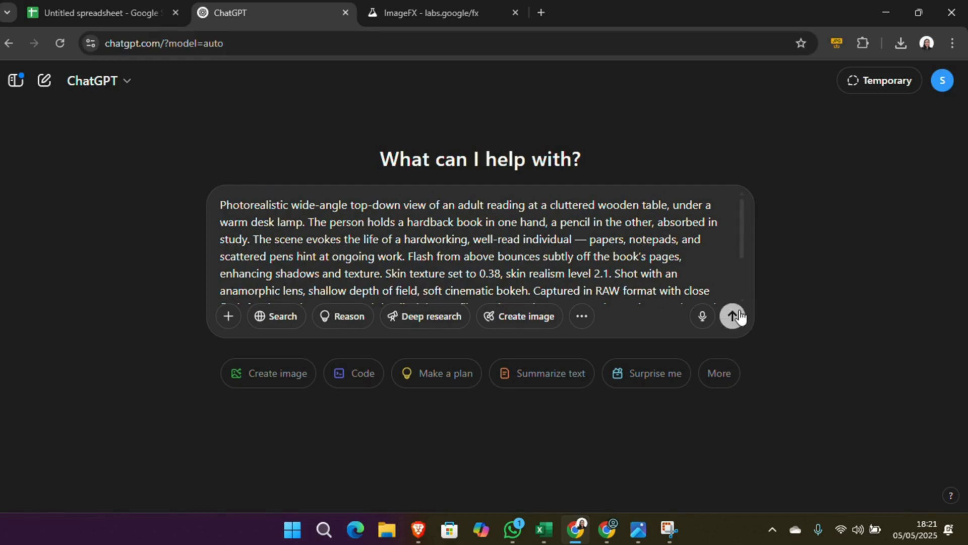
pyautogui.click(734, 315)
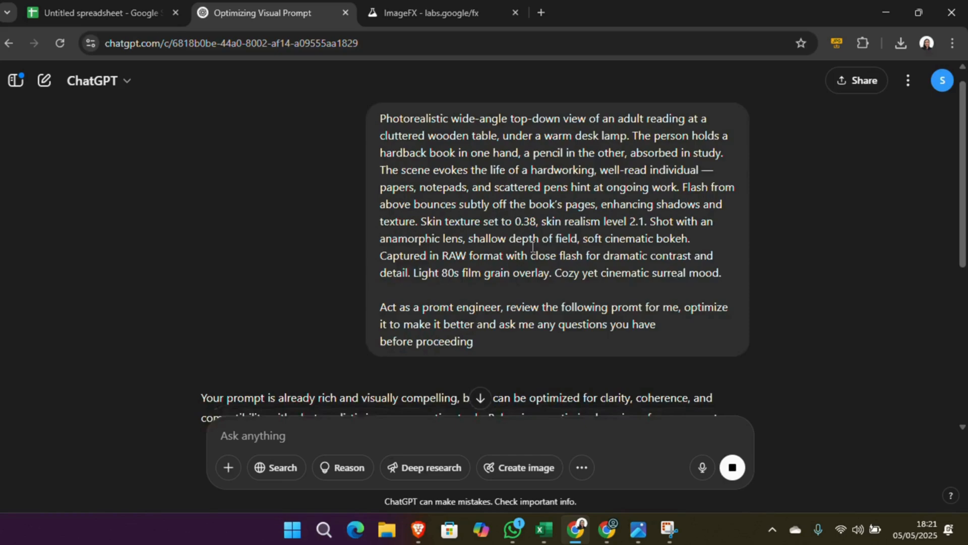
# Scroll through the returned optimized prompt and the five follow-up refinement questions.
pyautogui.scroll(-3)
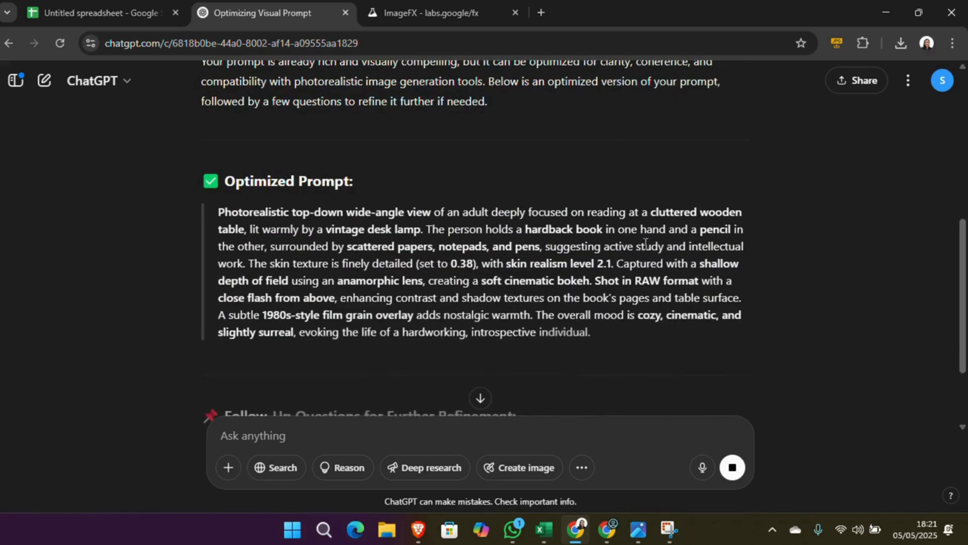
pyautogui.scroll(-3)
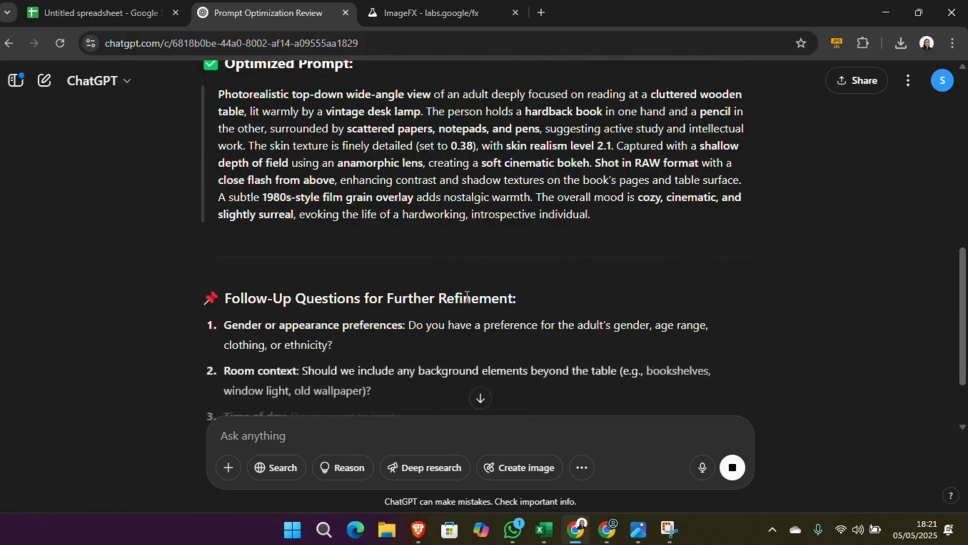
pyautogui.scroll(-3)
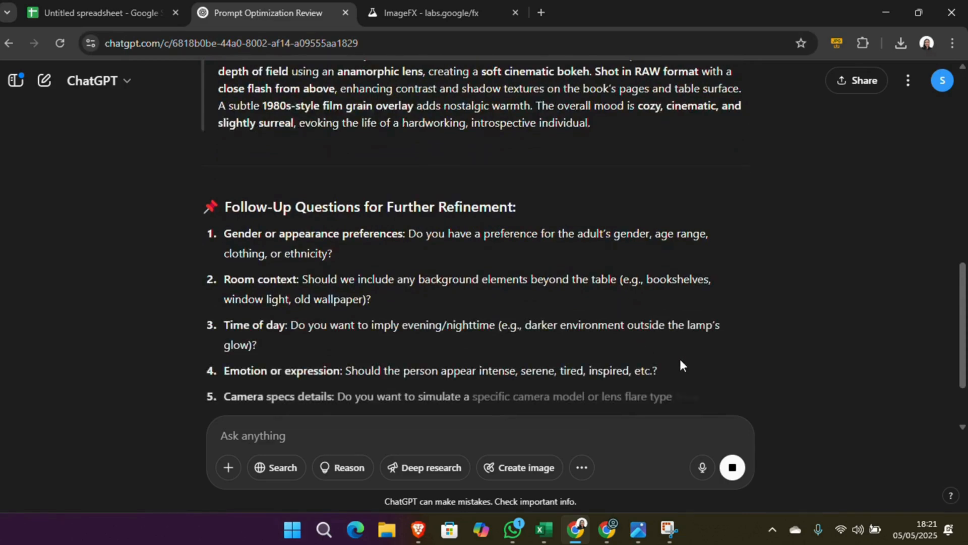
pyautogui.scroll(-3)
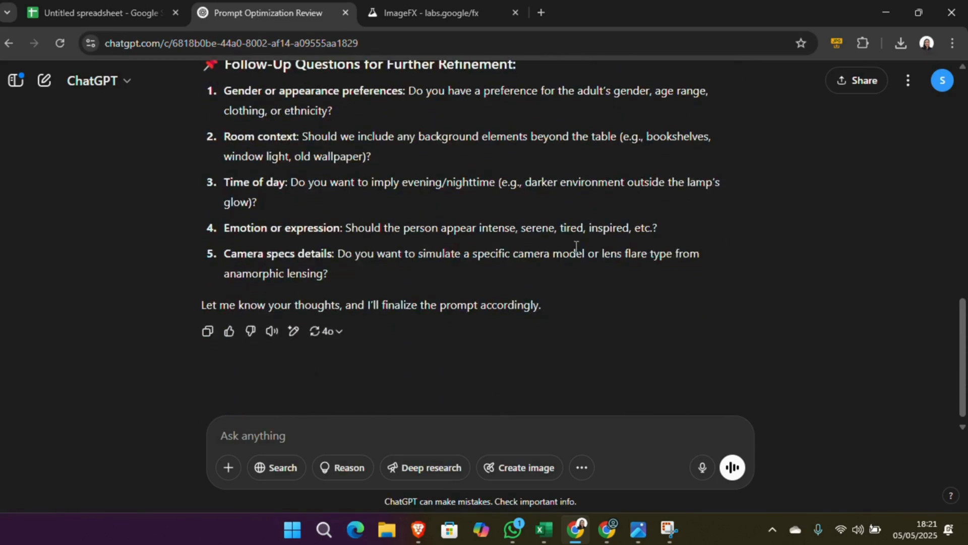
pyautogui.scroll(3)
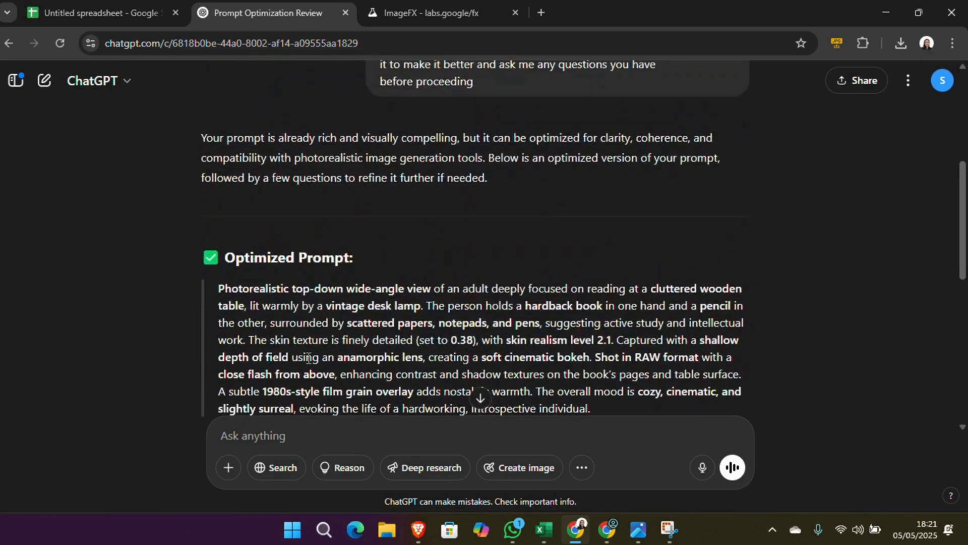